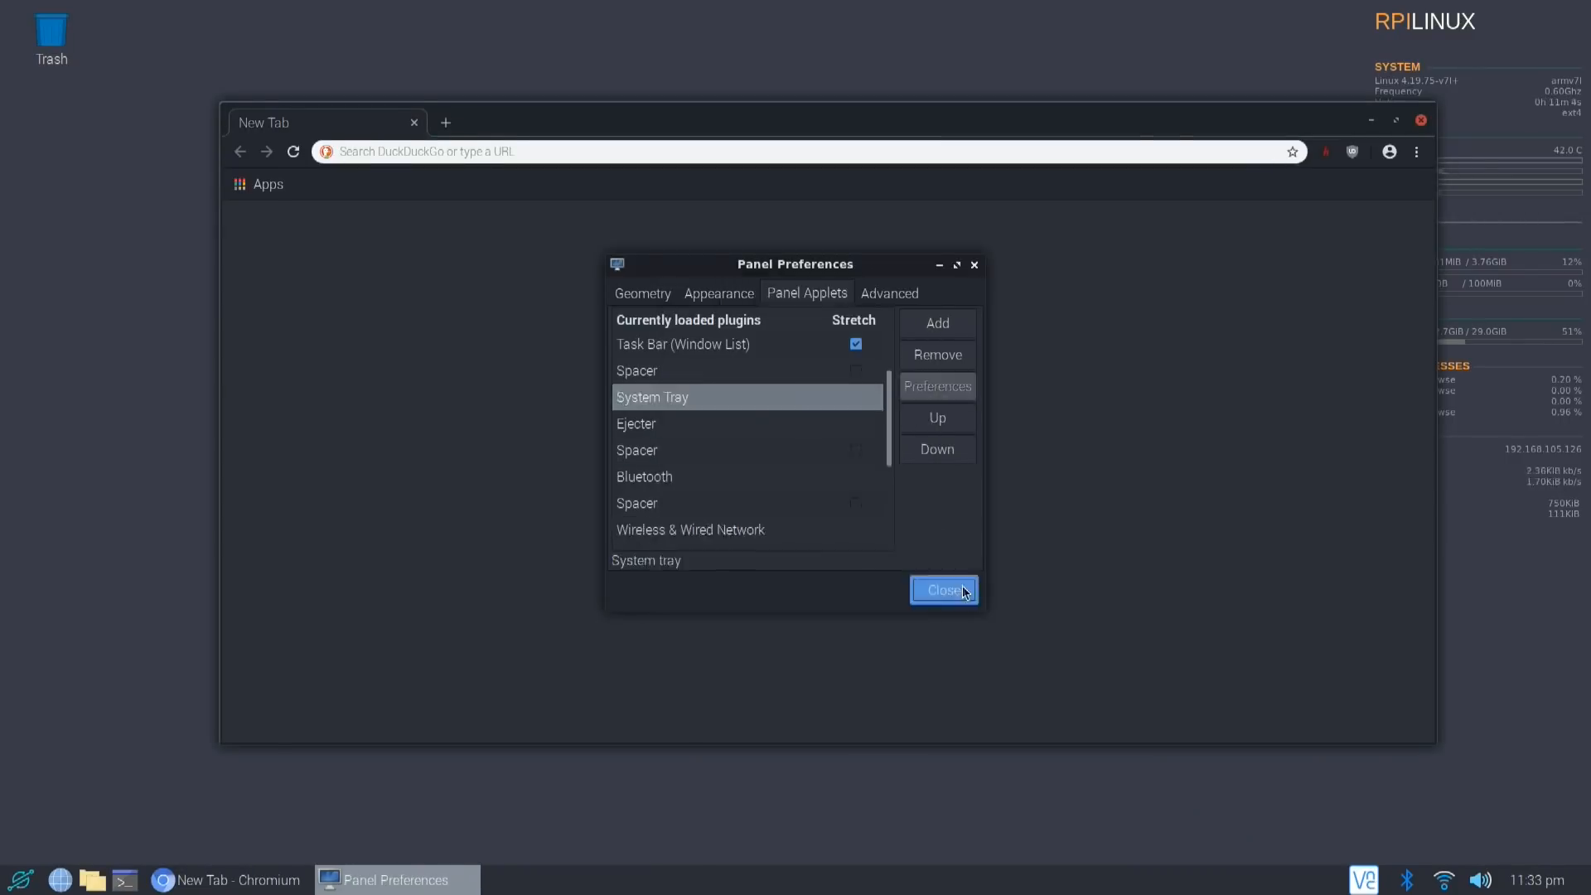
Close the Panel Preferences window, leaving the empty desktop.
{"action": "left_click", "coordinate": [943, 590]}
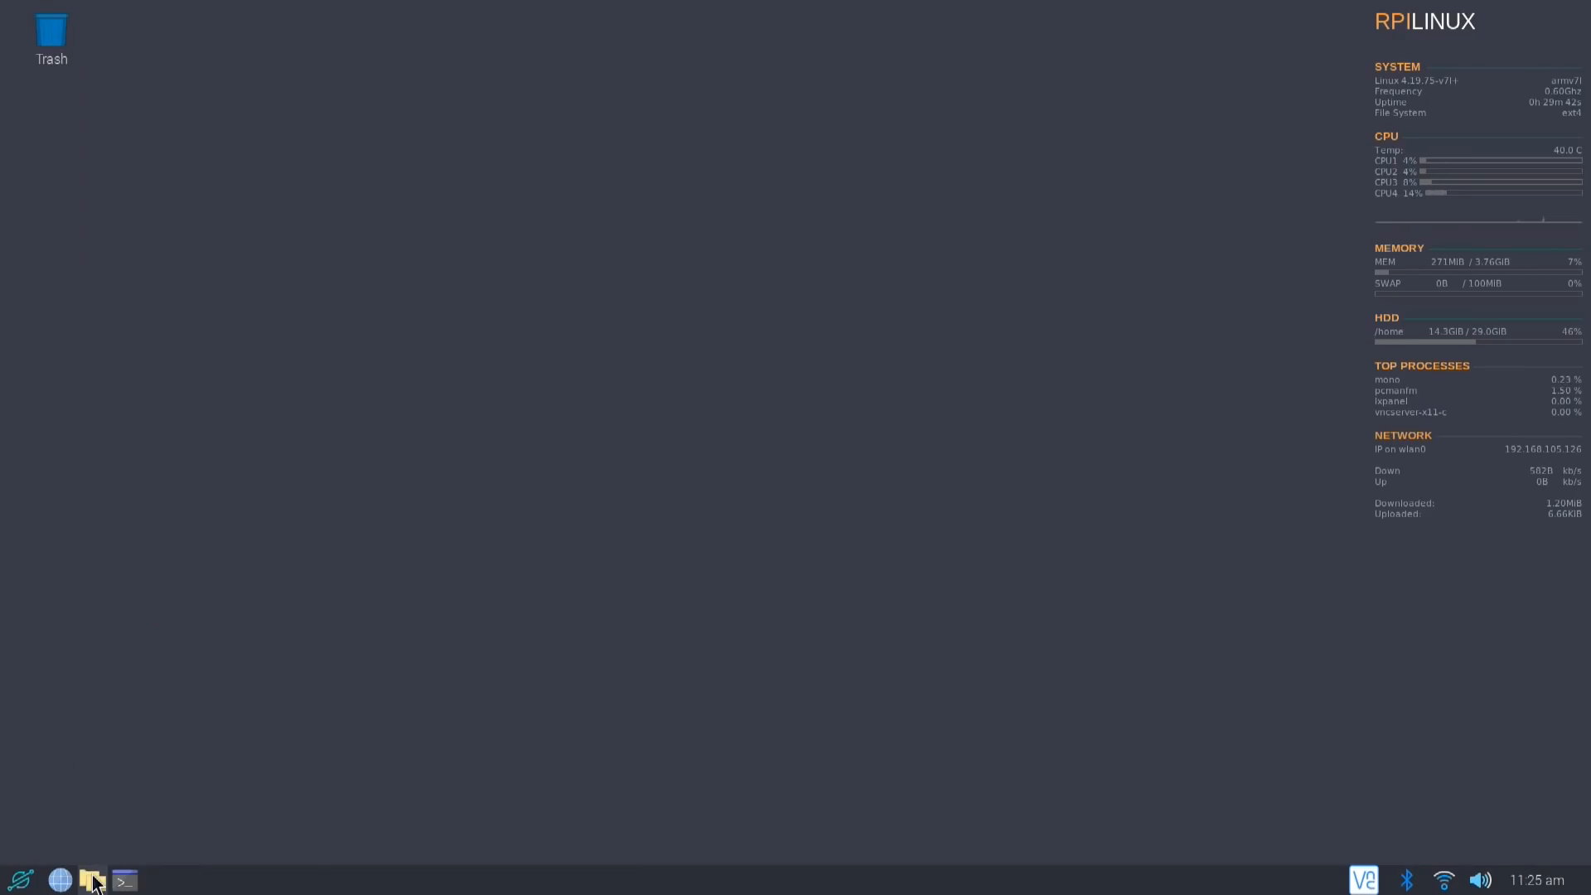
Browse /home/pi and pick out the monolibs_V1_PILAB.zip and MESA_20_V3D_RPI4_PILAB.zip archives.
{"action": "left_click", "coordinate": [89, 880]}
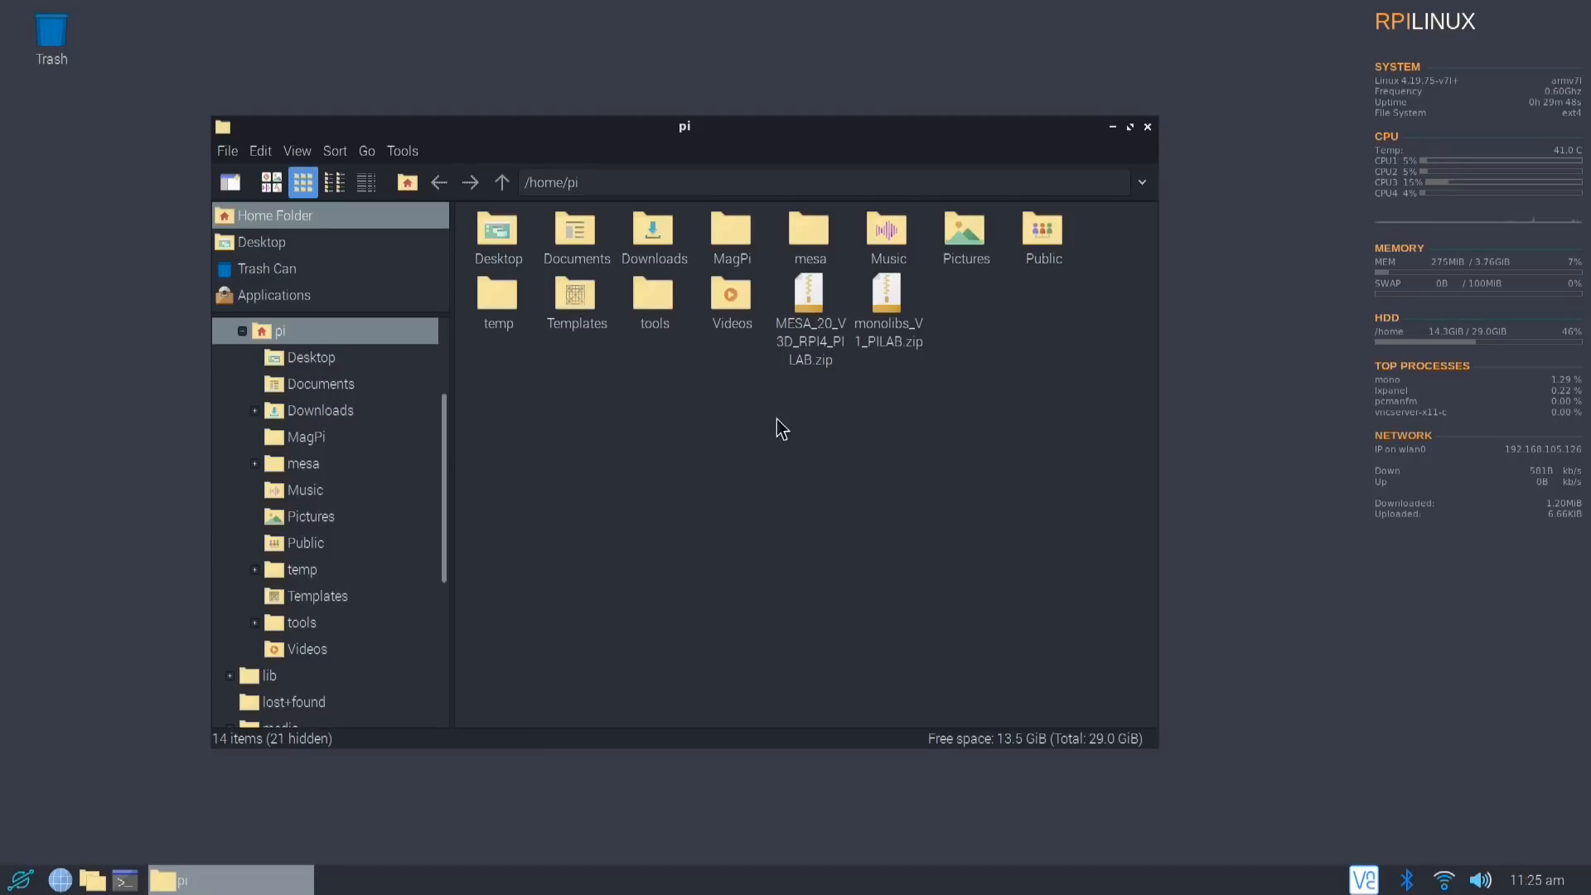
{"action": "left_click", "coordinate": [887, 295]}
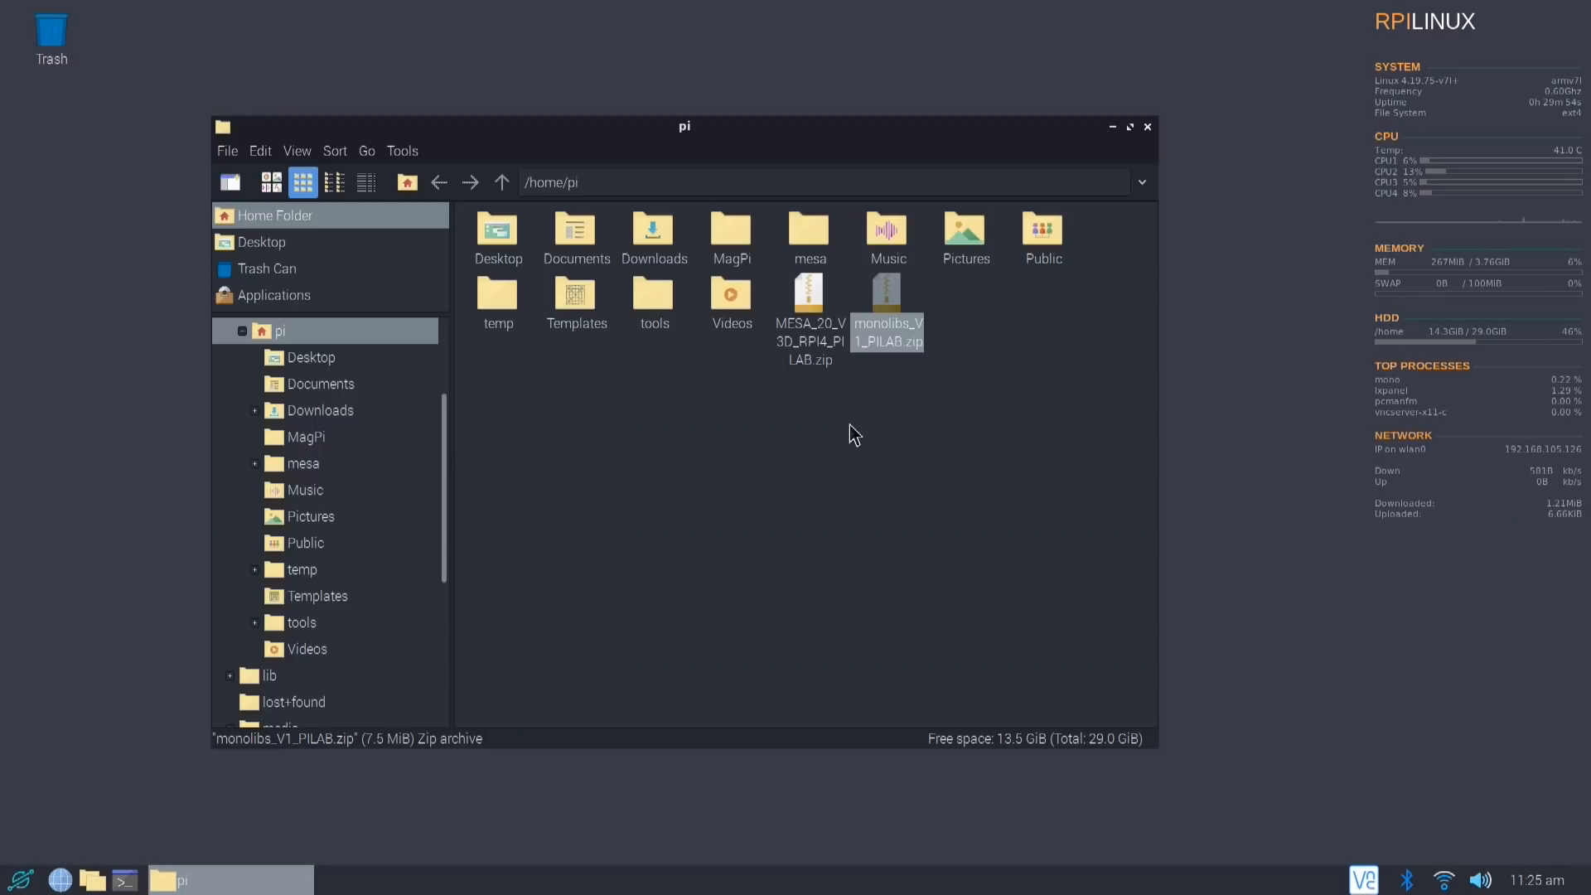
{"action": "mouse_move", "coordinate": [864, 419]}
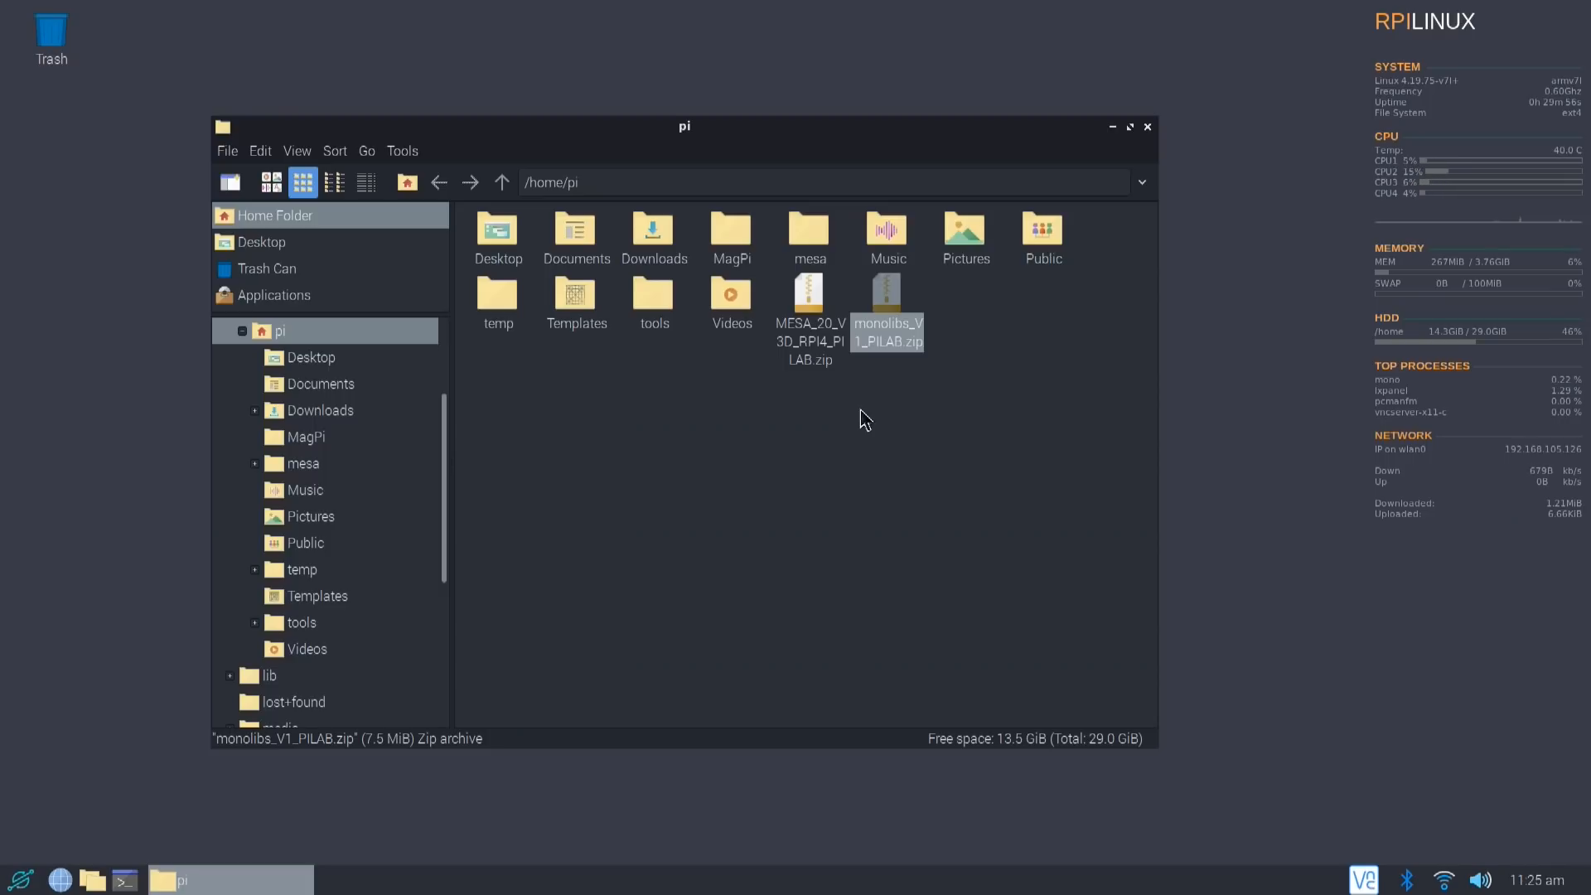
{"action": "mouse_move", "coordinate": [845, 308]}
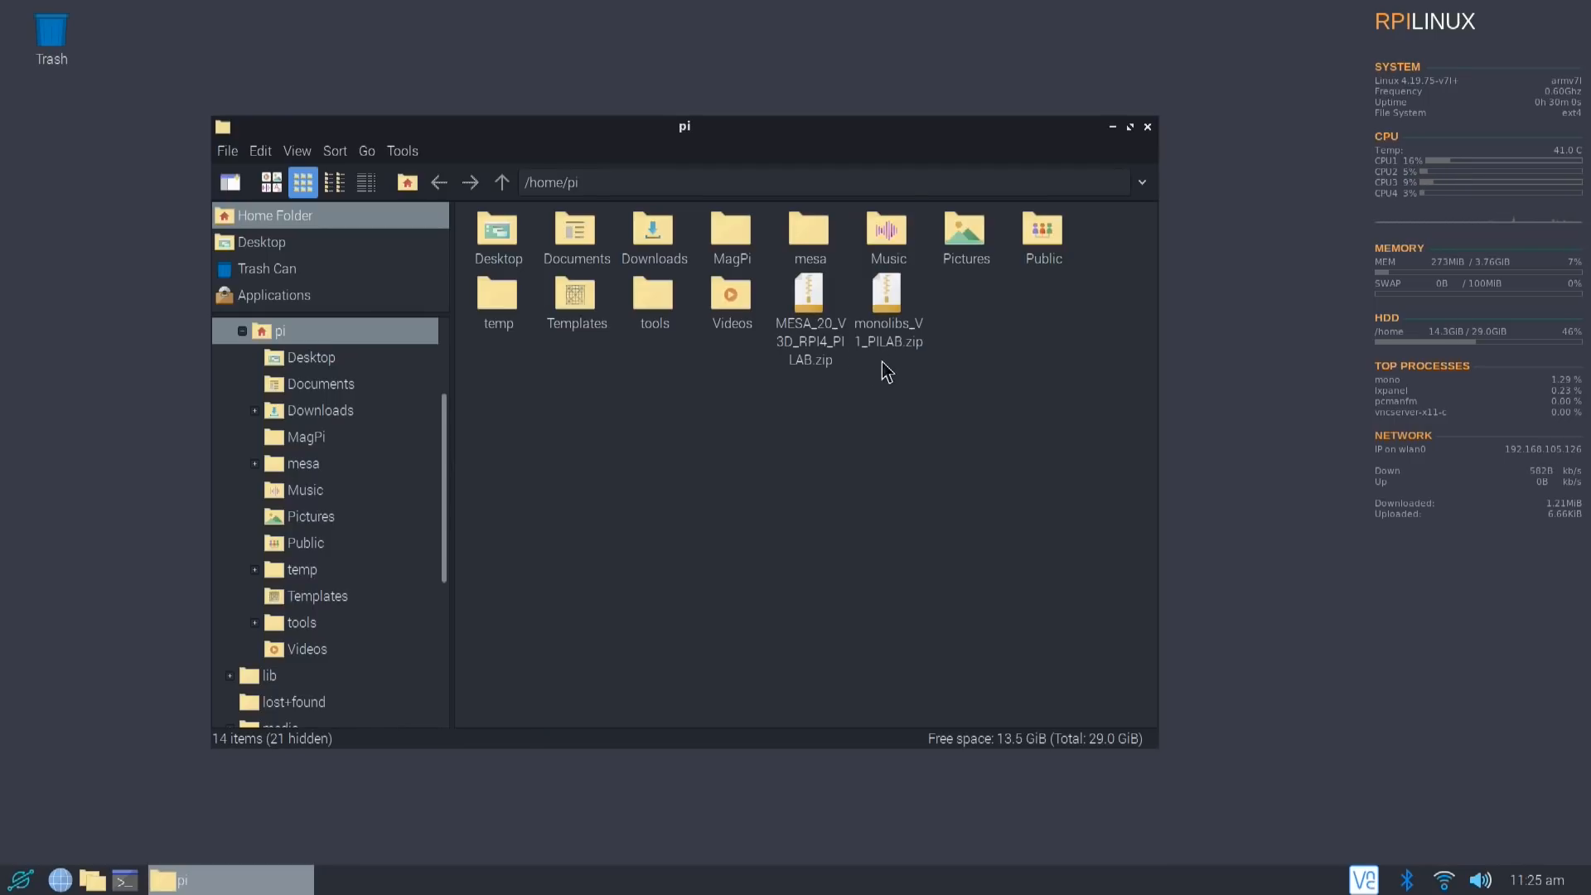
{"action": "left_click", "coordinate": [886, 298]}
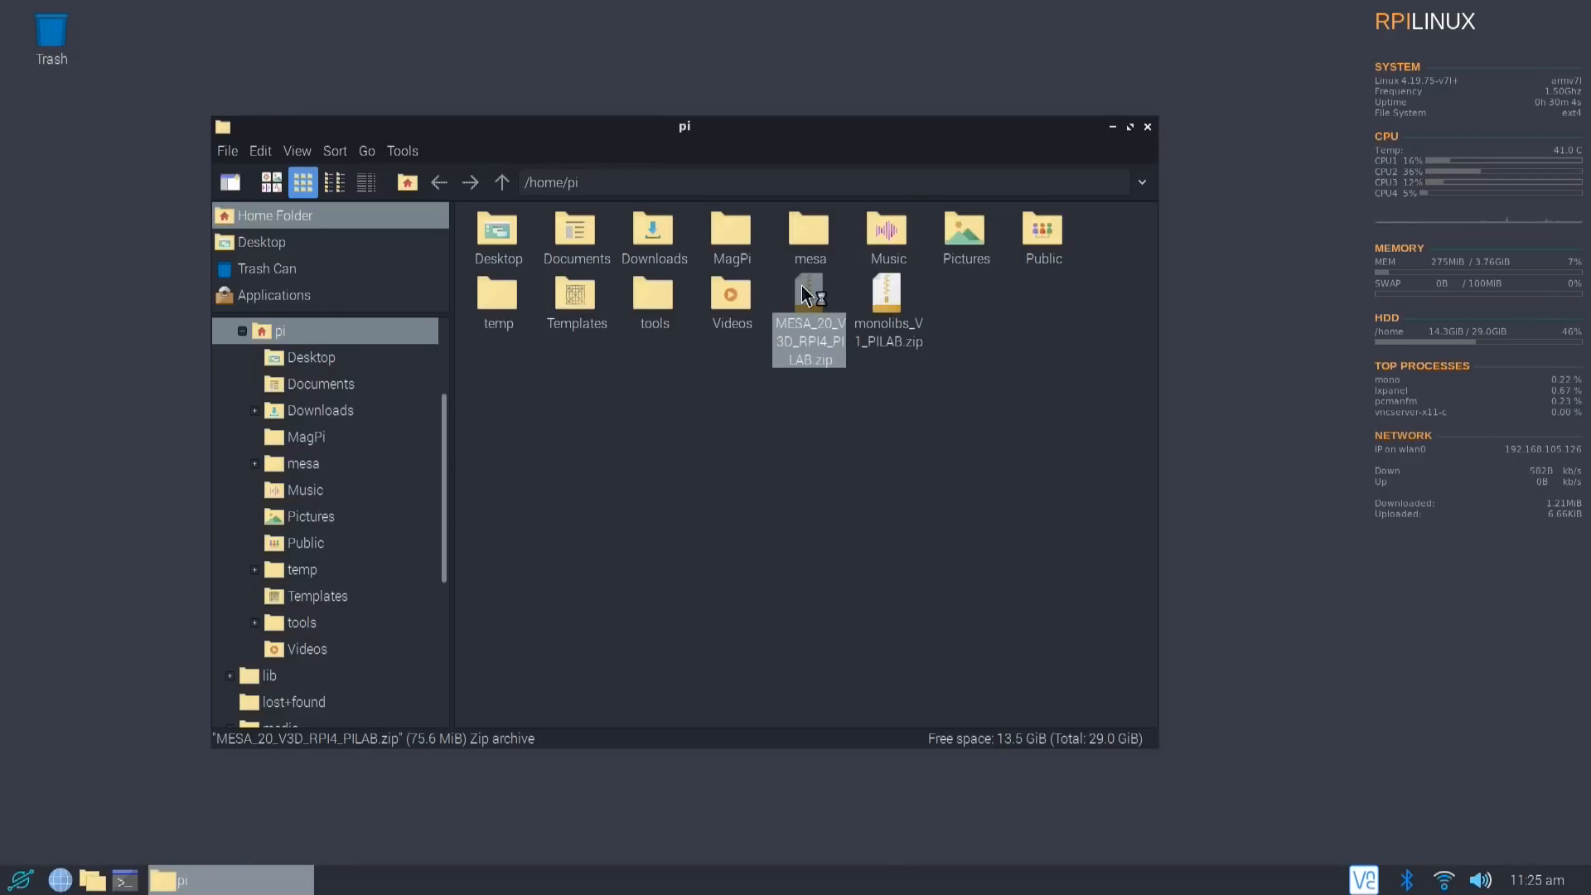
View MESA_20_V3D_RPI4_PILAB.zip in Xarchiver, looking into mesa/include and back to the mesa folder.
{"action": "double_click", "coordinate": [808, 295]}
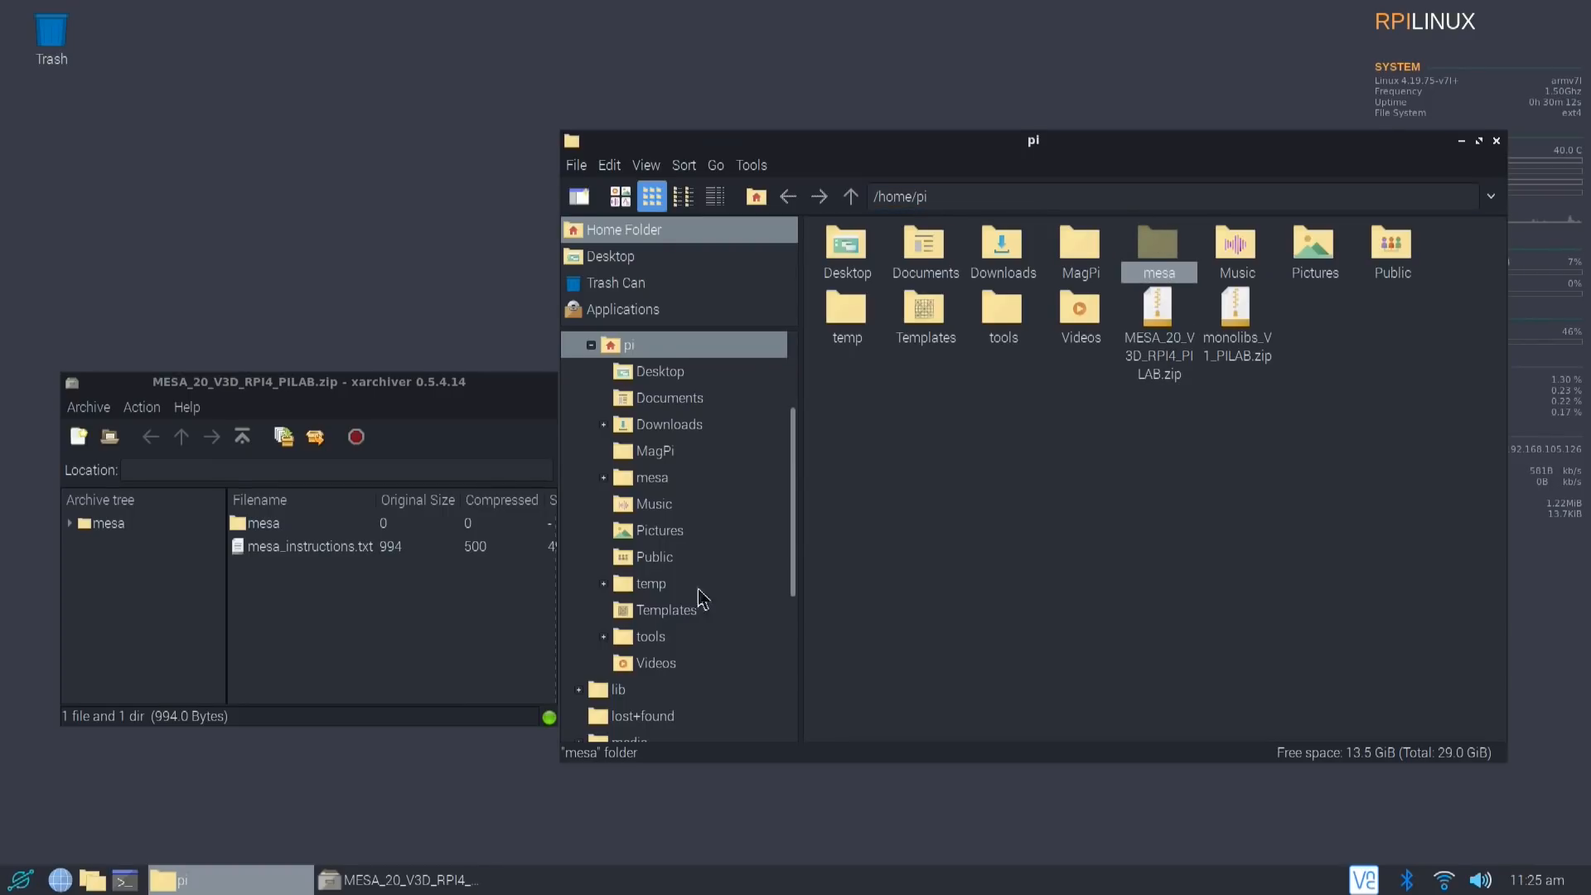
{"action": "left_click", "coordinate": [69, 522]}
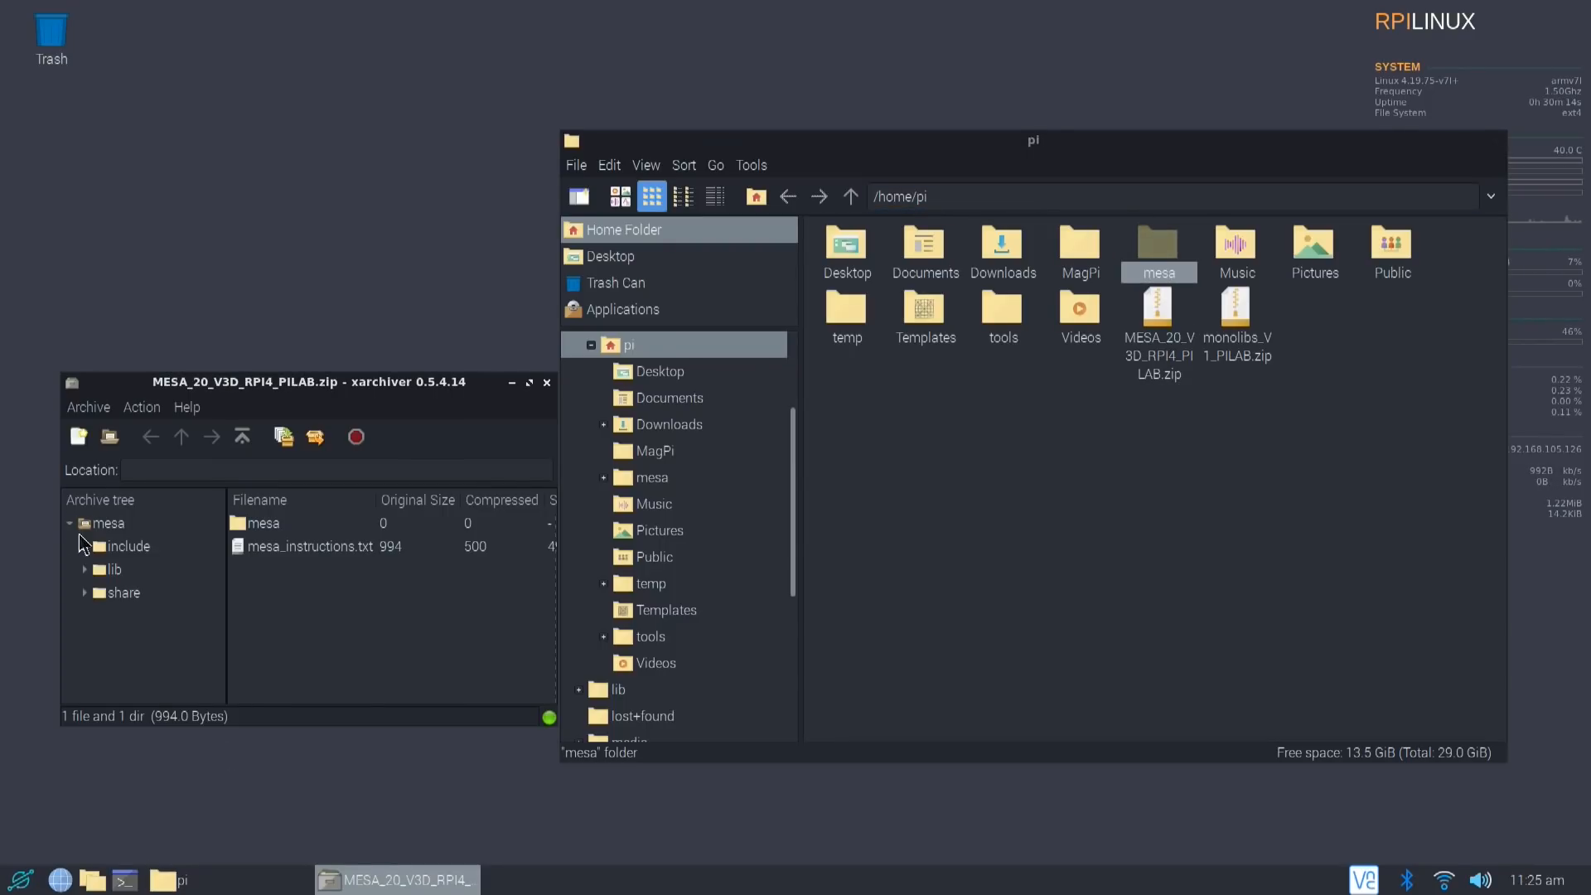
{"action": "left_click", "coordinate": [128, 546]}
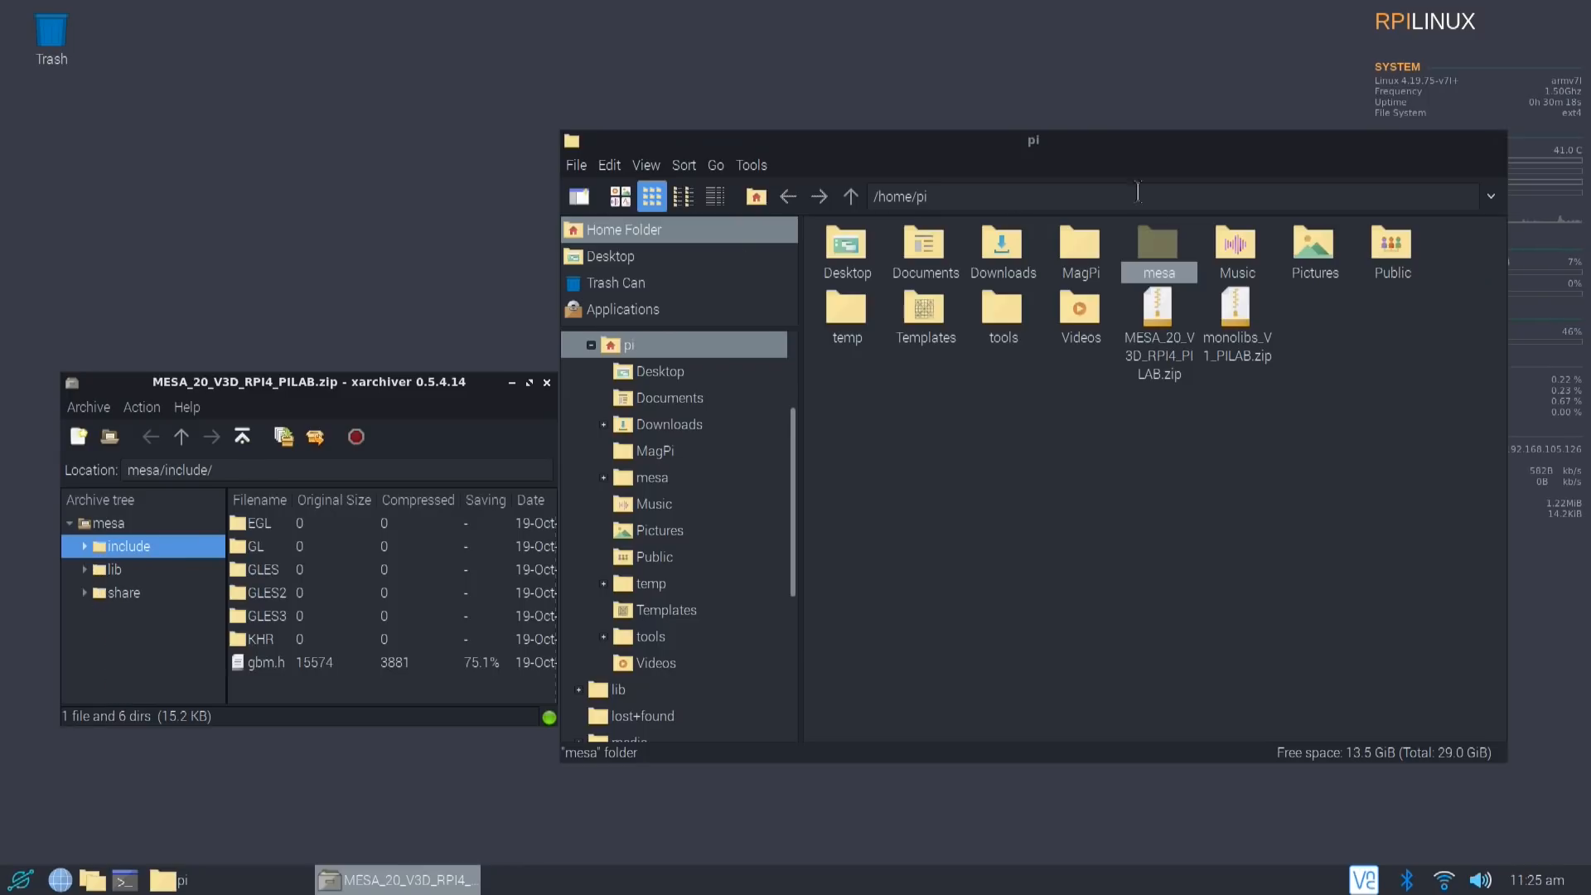
{"action": "double_click", "coordinate": [1158, 245]}
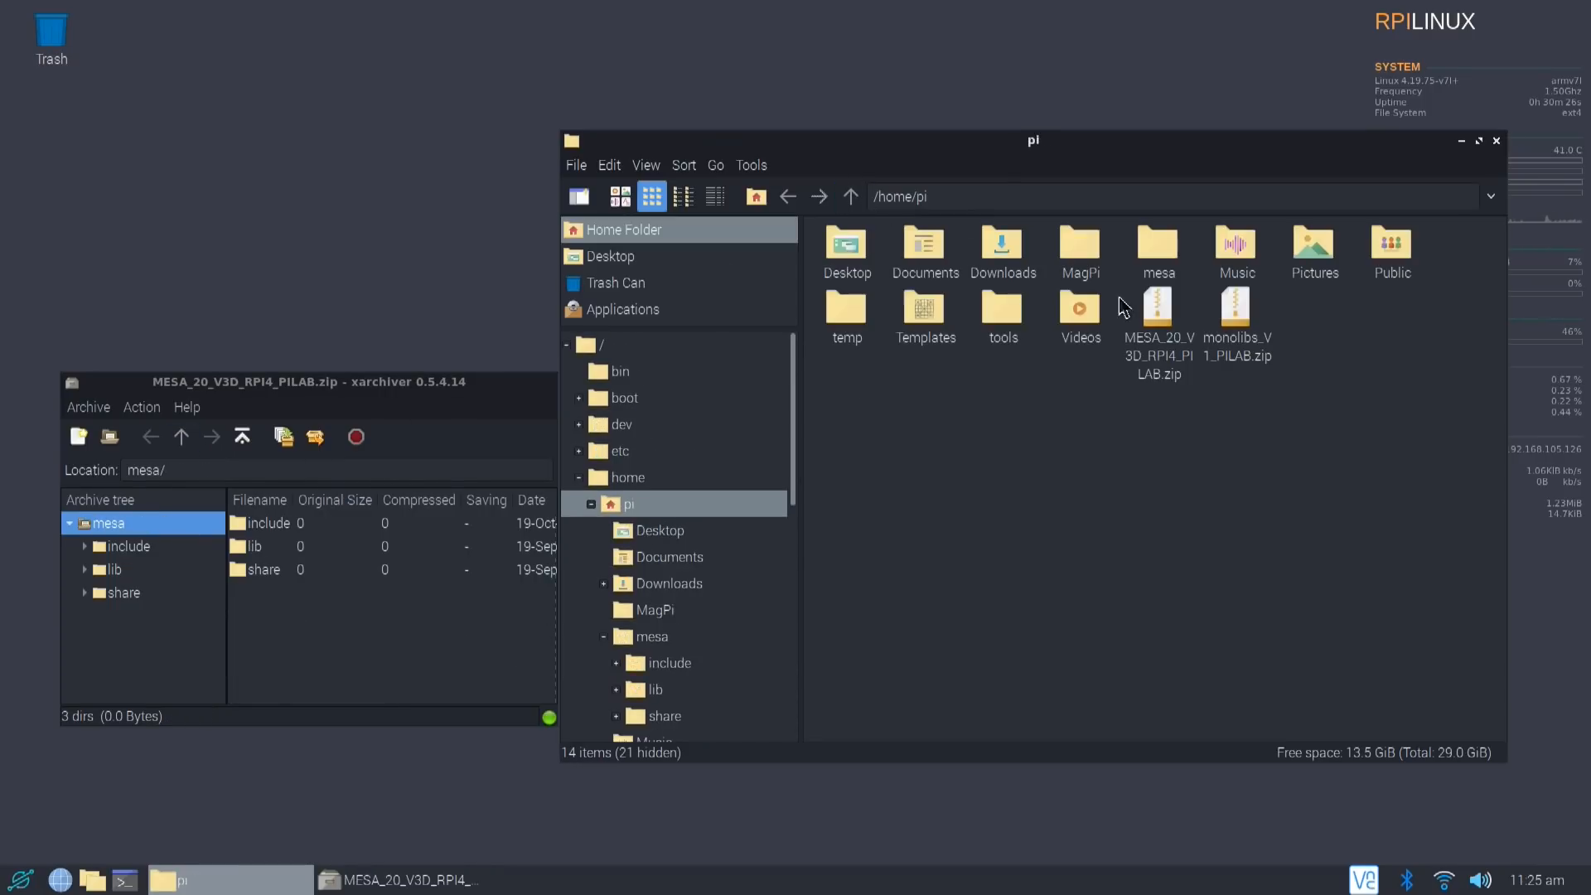
Compare FNA.dll and FNA.dll.config in monolibs_V1_PILAB.zip with those in mesa/lib/arm-linux-gnueabihf.
{"action": "double_click", "coordinate": [1236, 308]}
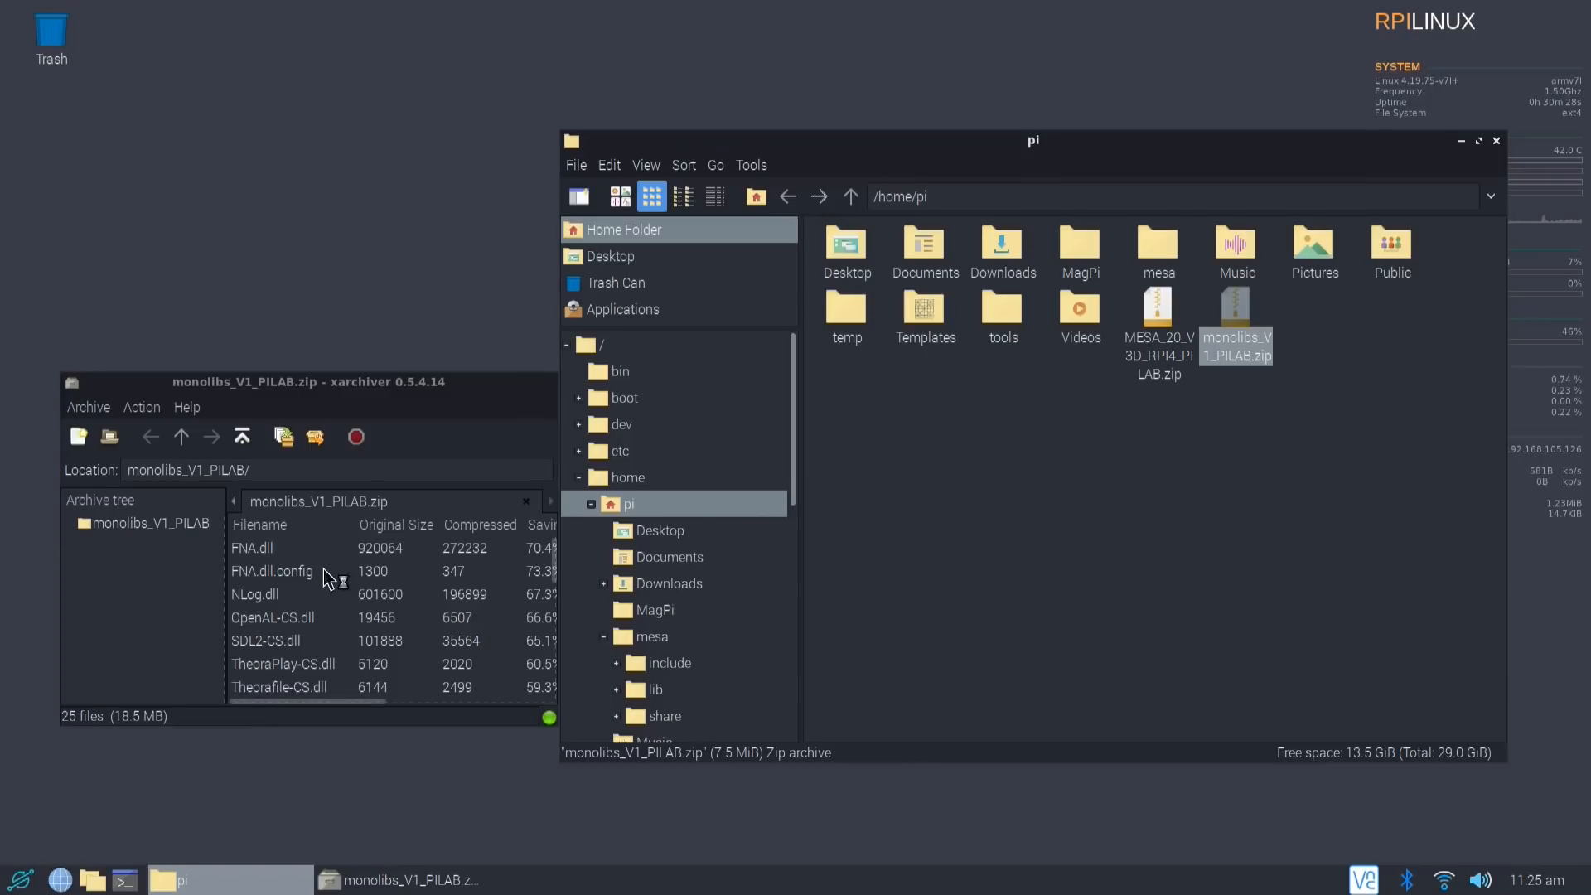
{"action": "left_click", "coordinate": [251, 547]}
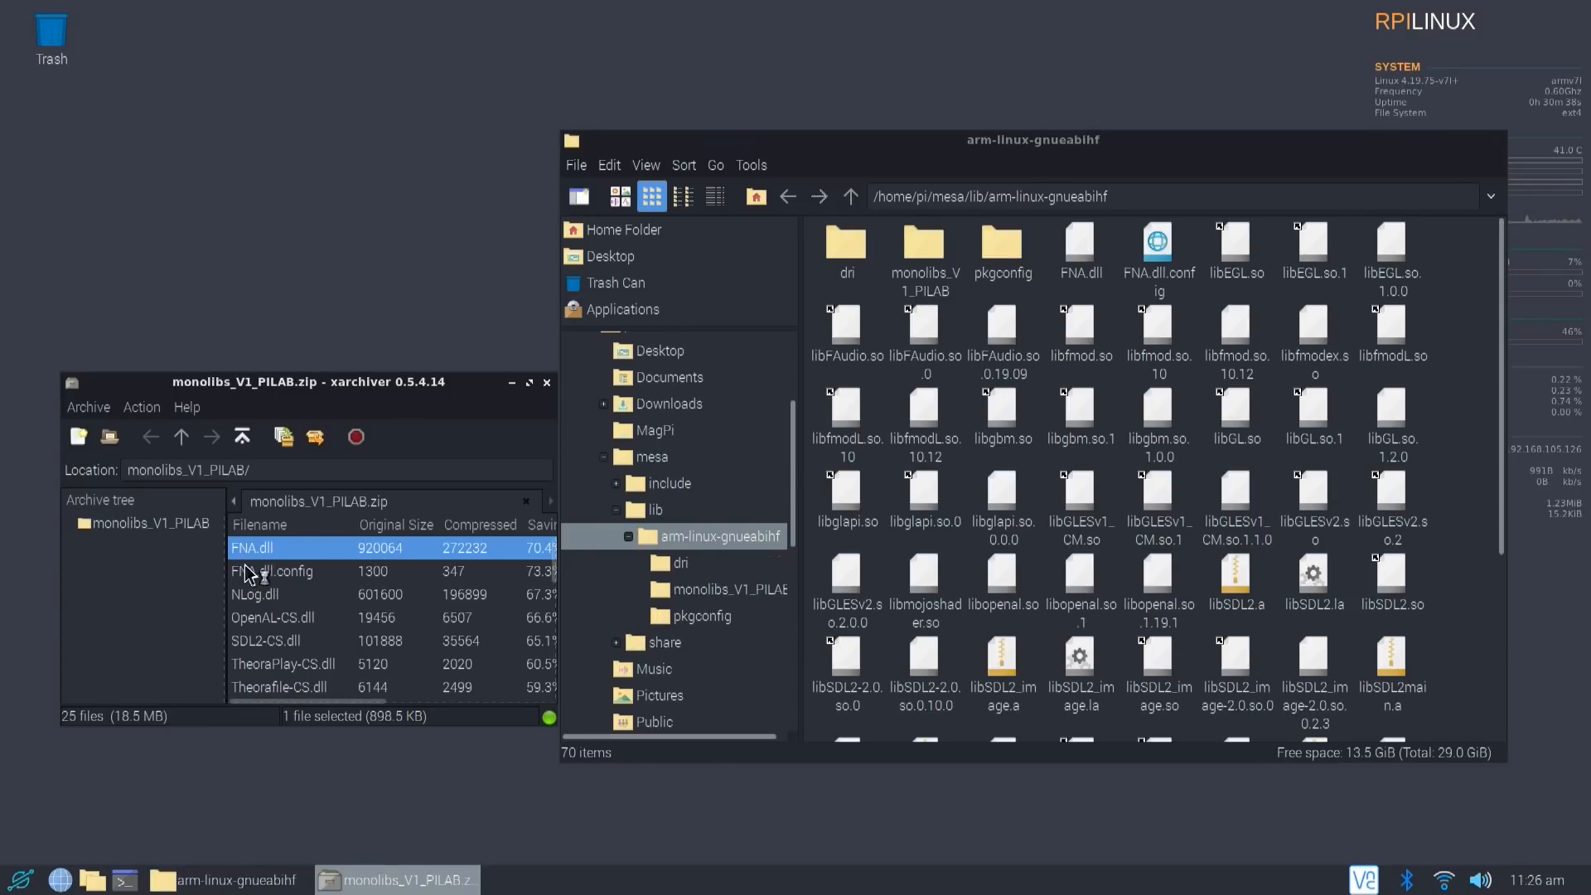
{"action": "left_click", "coordinate": [272, 570]}
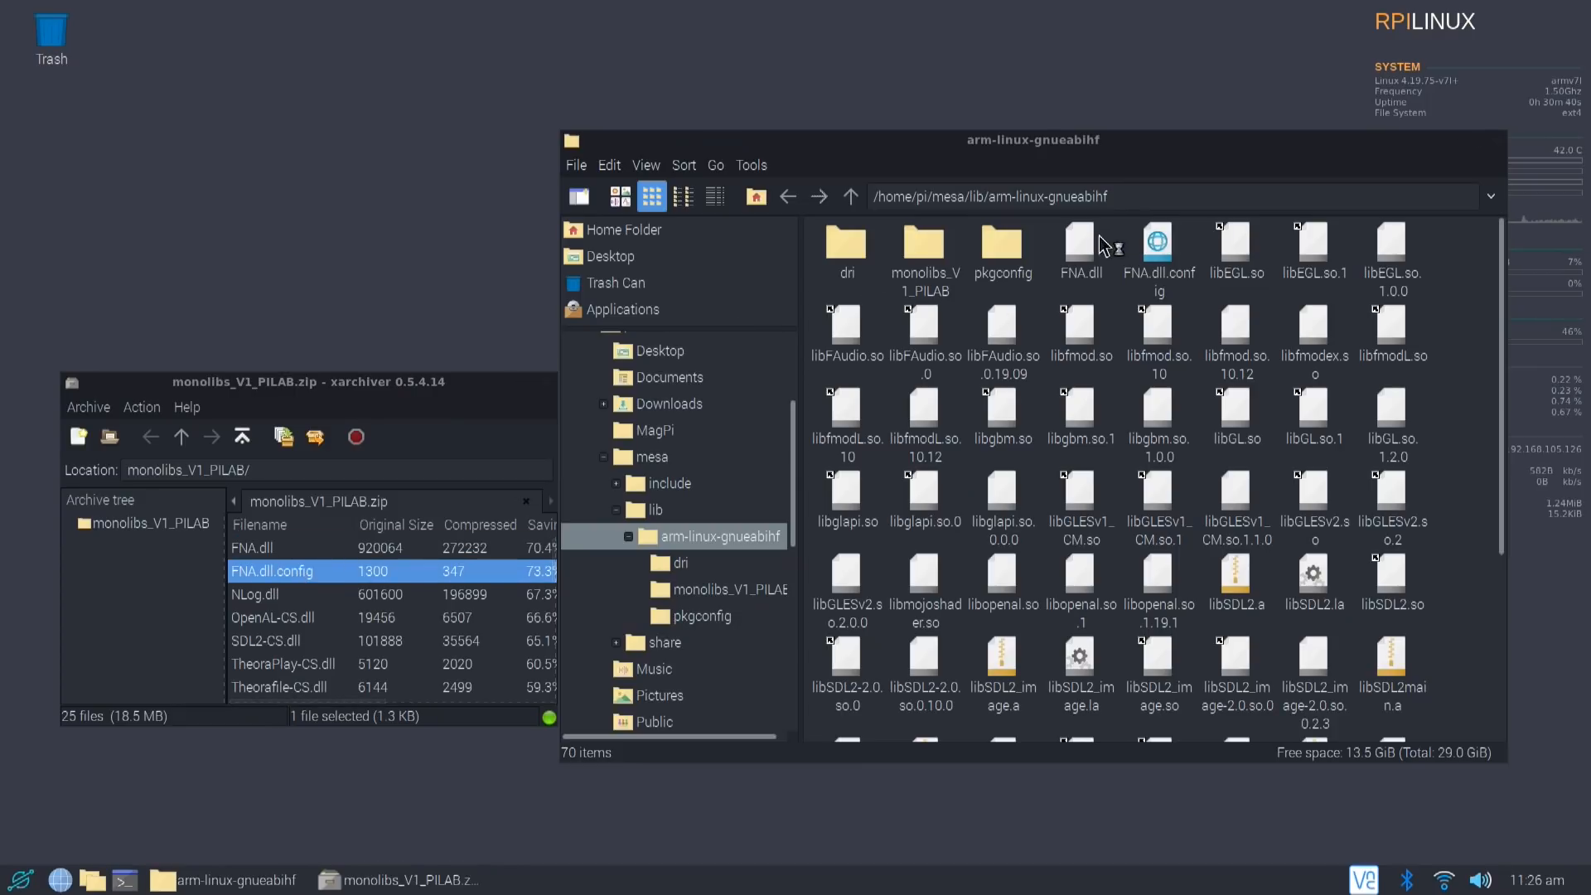
{"action": "left_click", "coordinate": [1157, 245]}
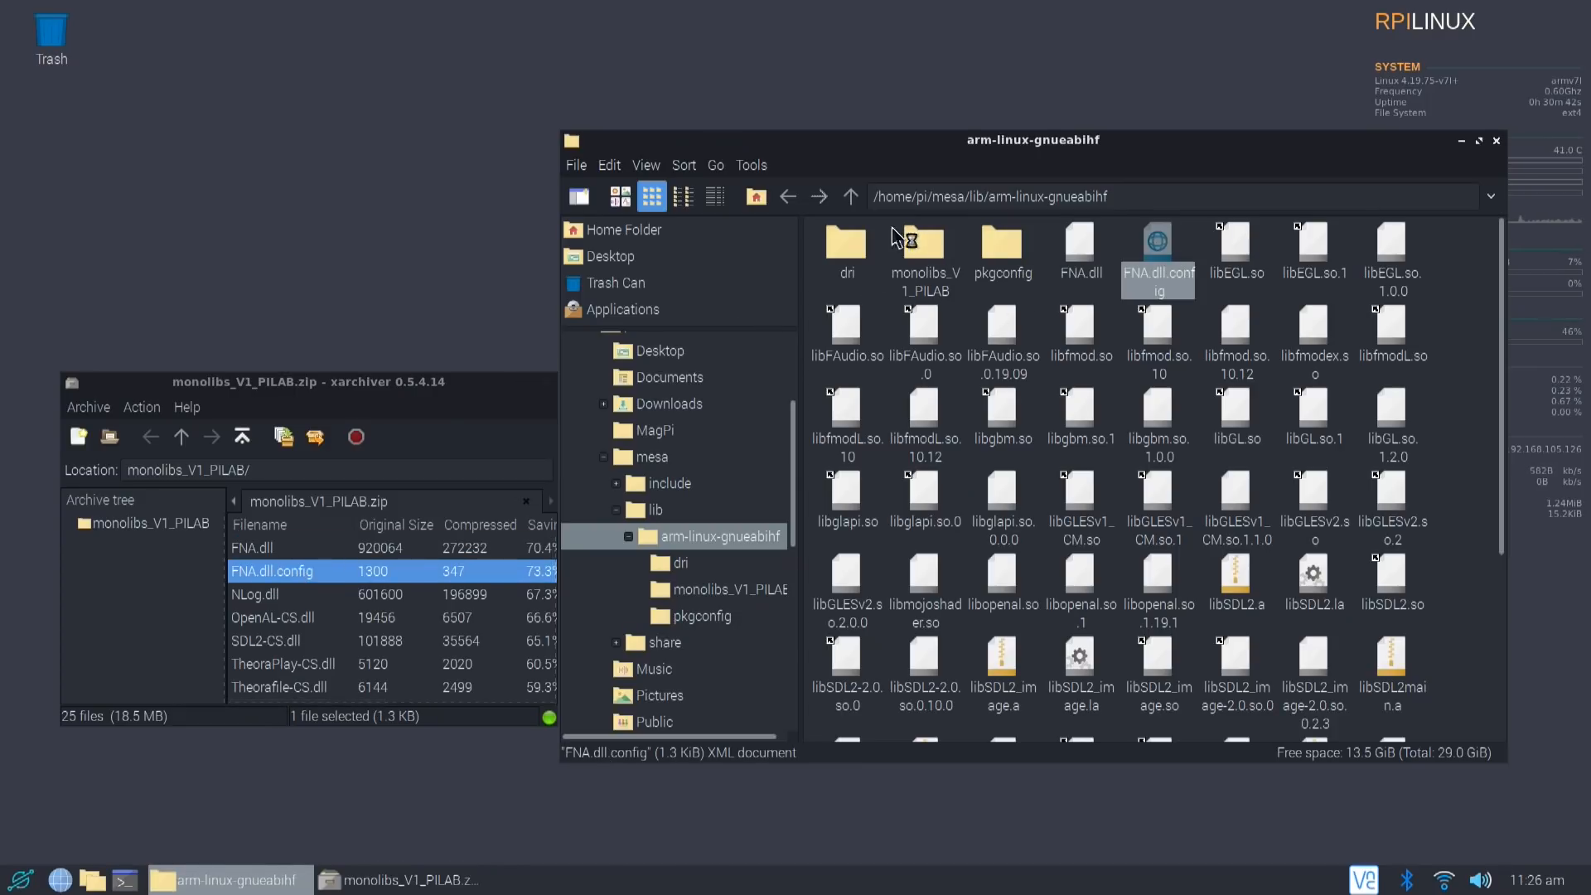
{"action": "mouse_move", "coordinate": [977, 222]}
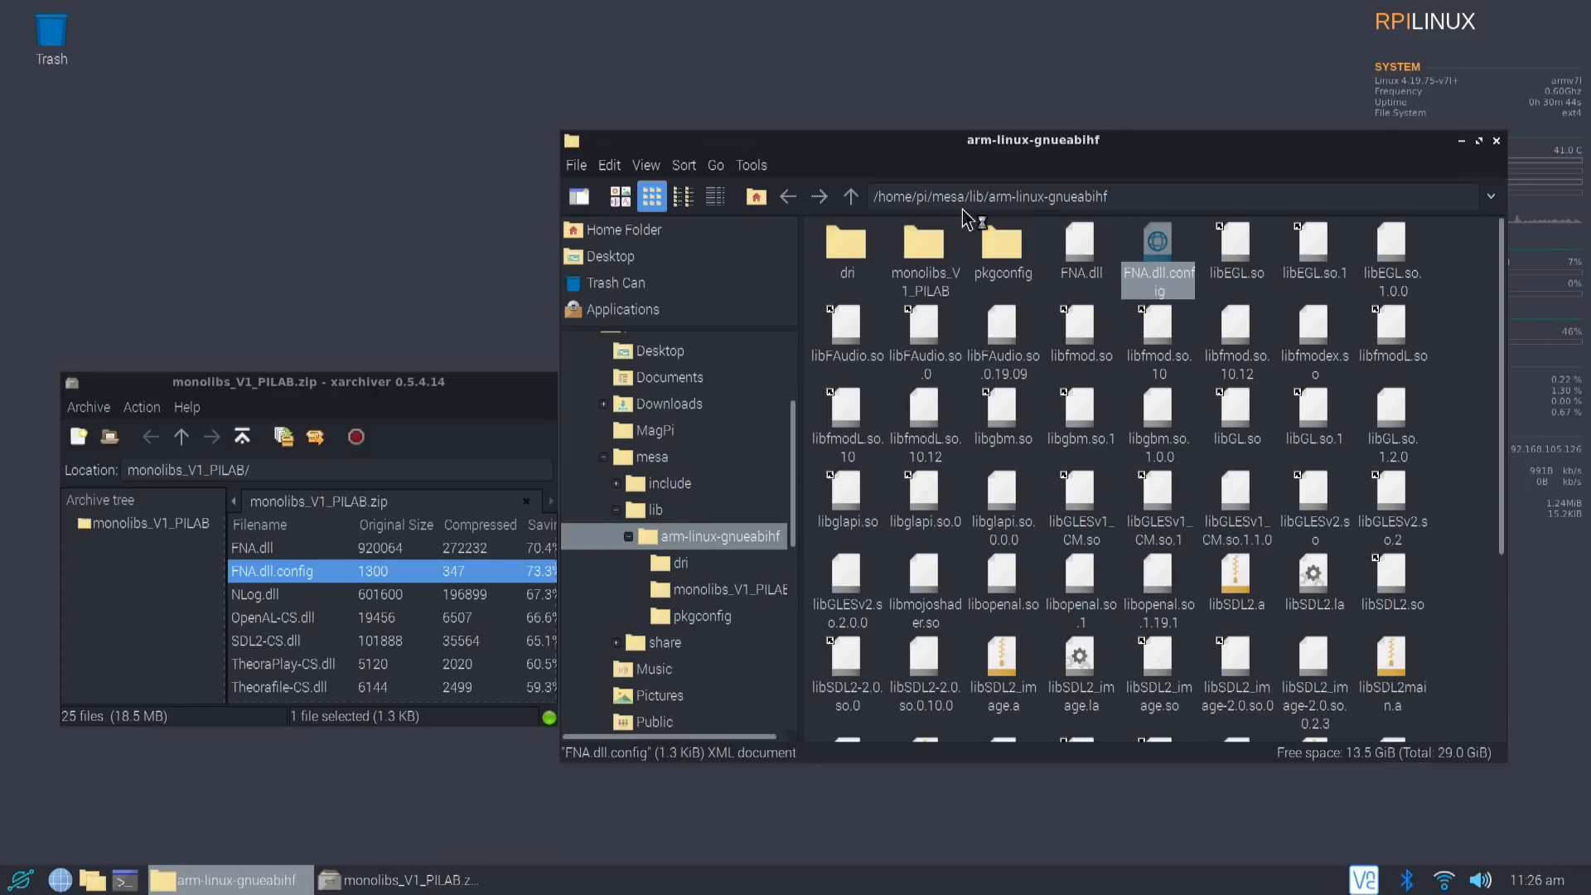
{"action": "mouse_move", "coordinate": [1041, 184]}
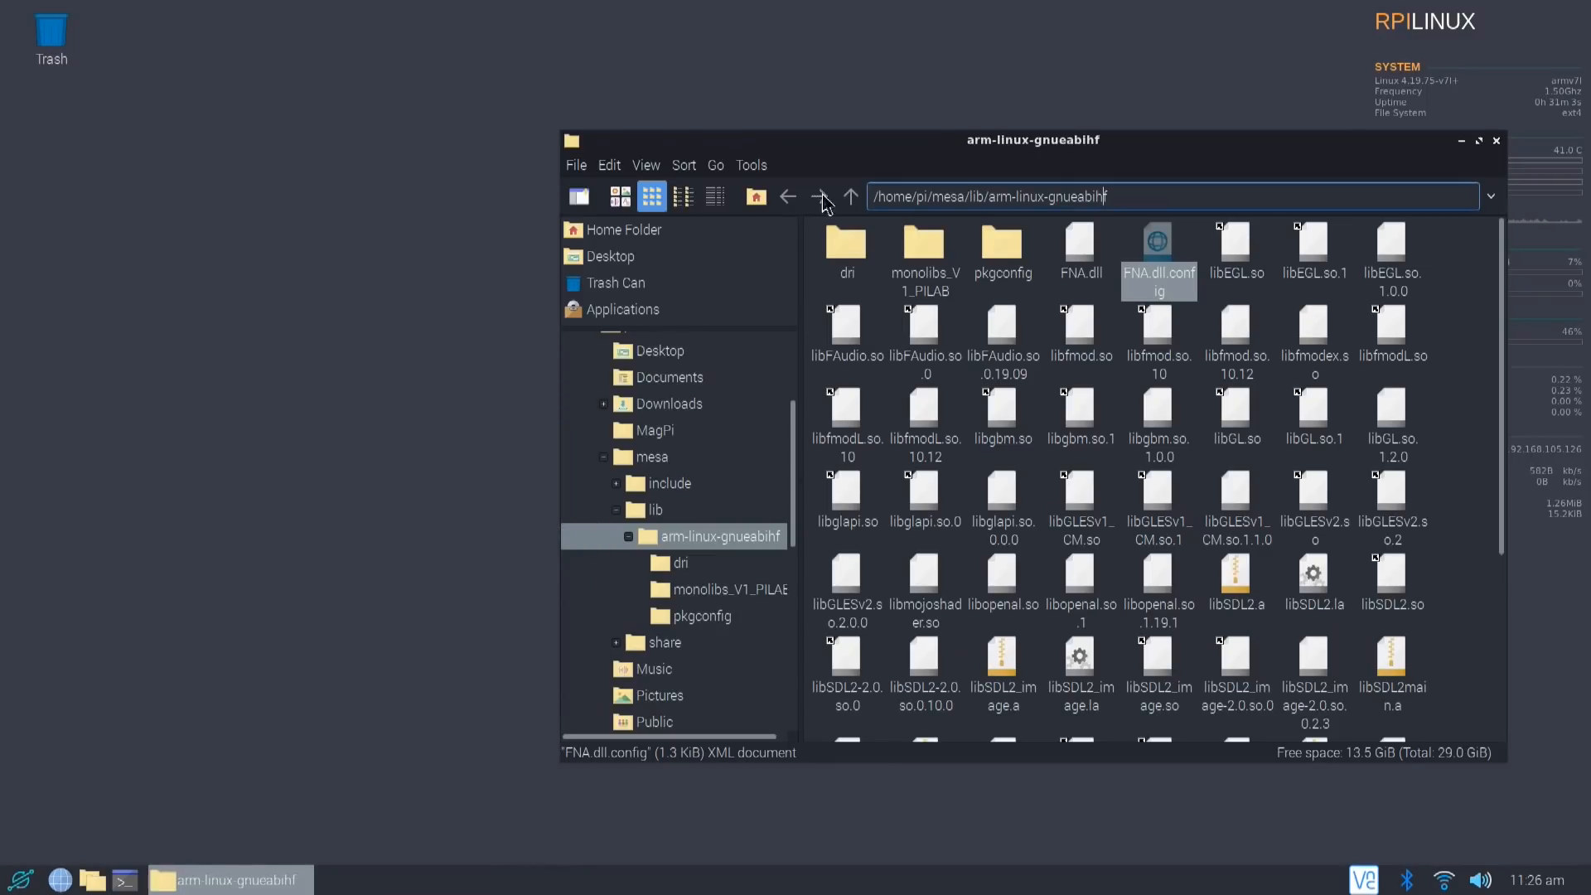
Run sudo apt install mono-complete innoextract in a terminal, then return the file manager to /home/pi.
{"action": "left_click", "coordinate": [127, 879]}
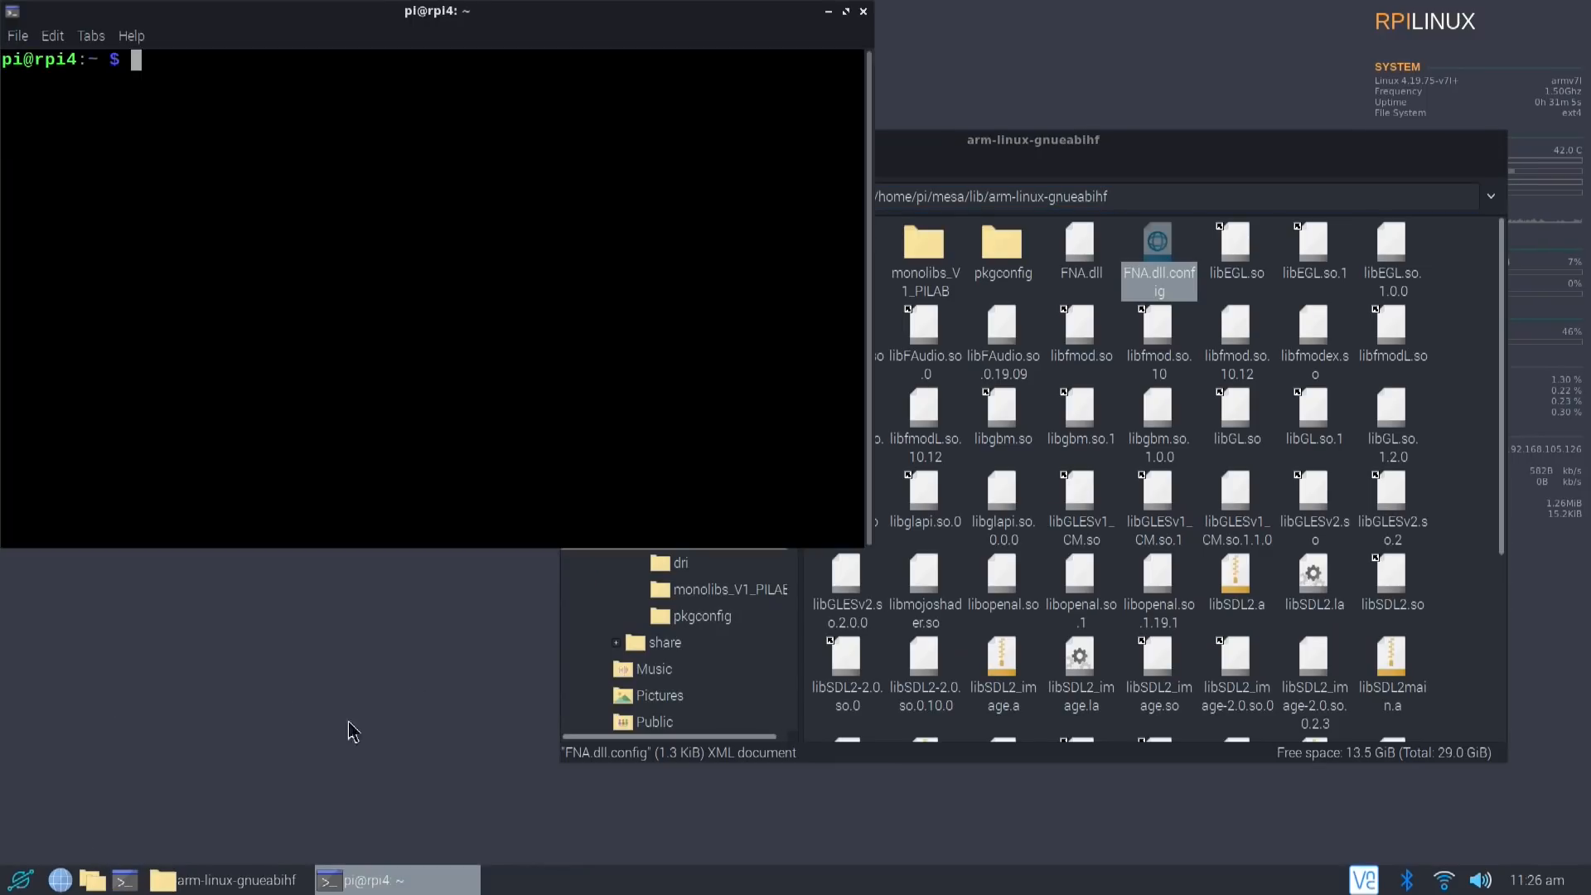
{"action": "type", "text": "sudo apt install mono"}
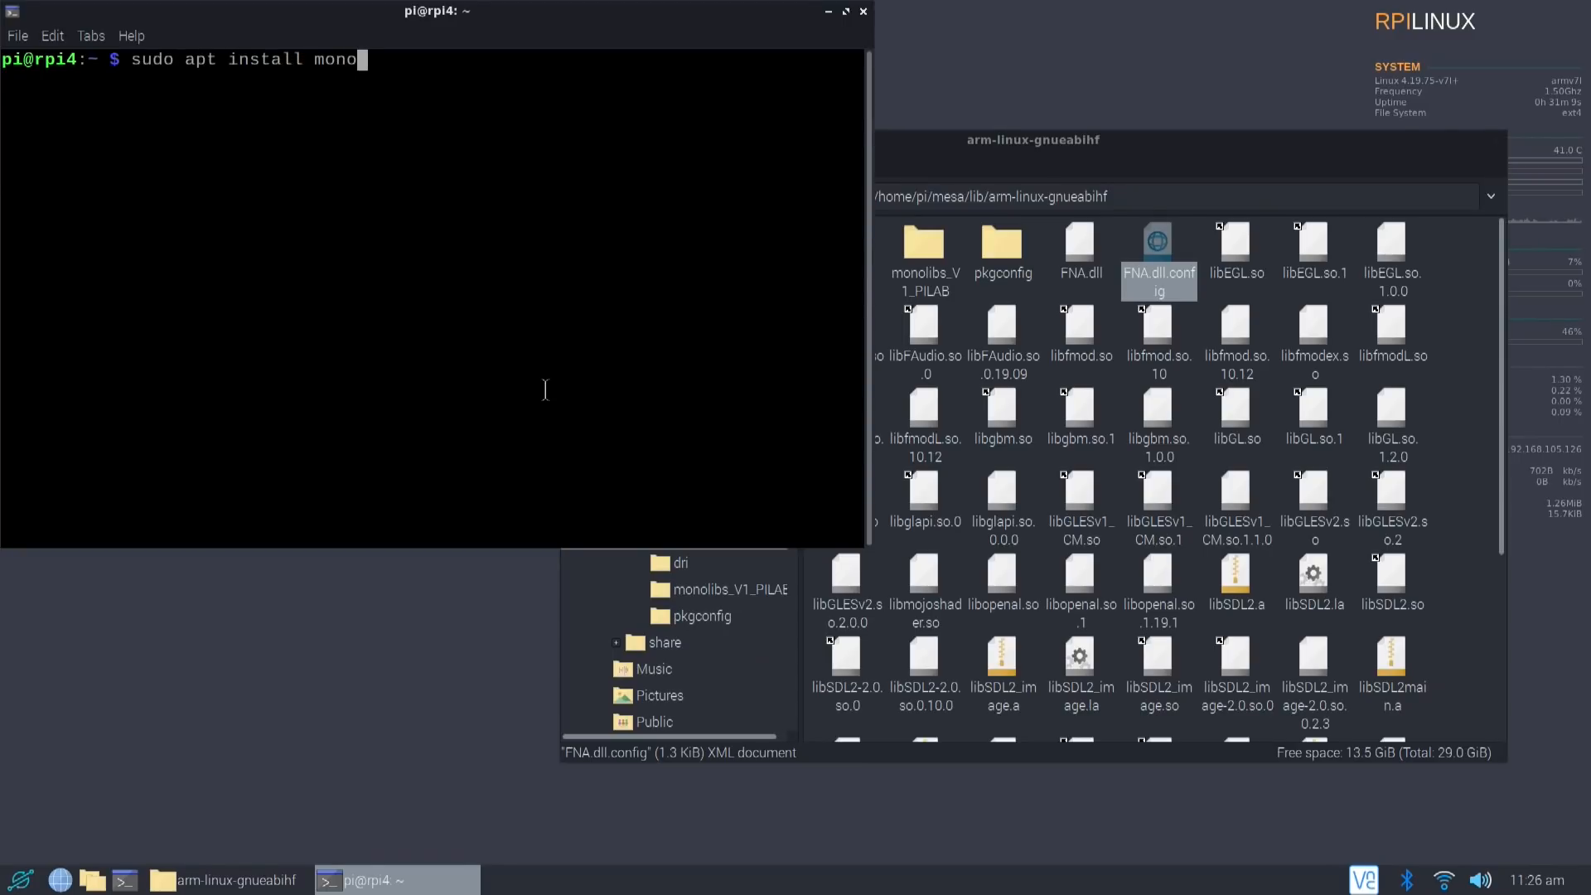
{"action": "type", "text": "-complete p"}
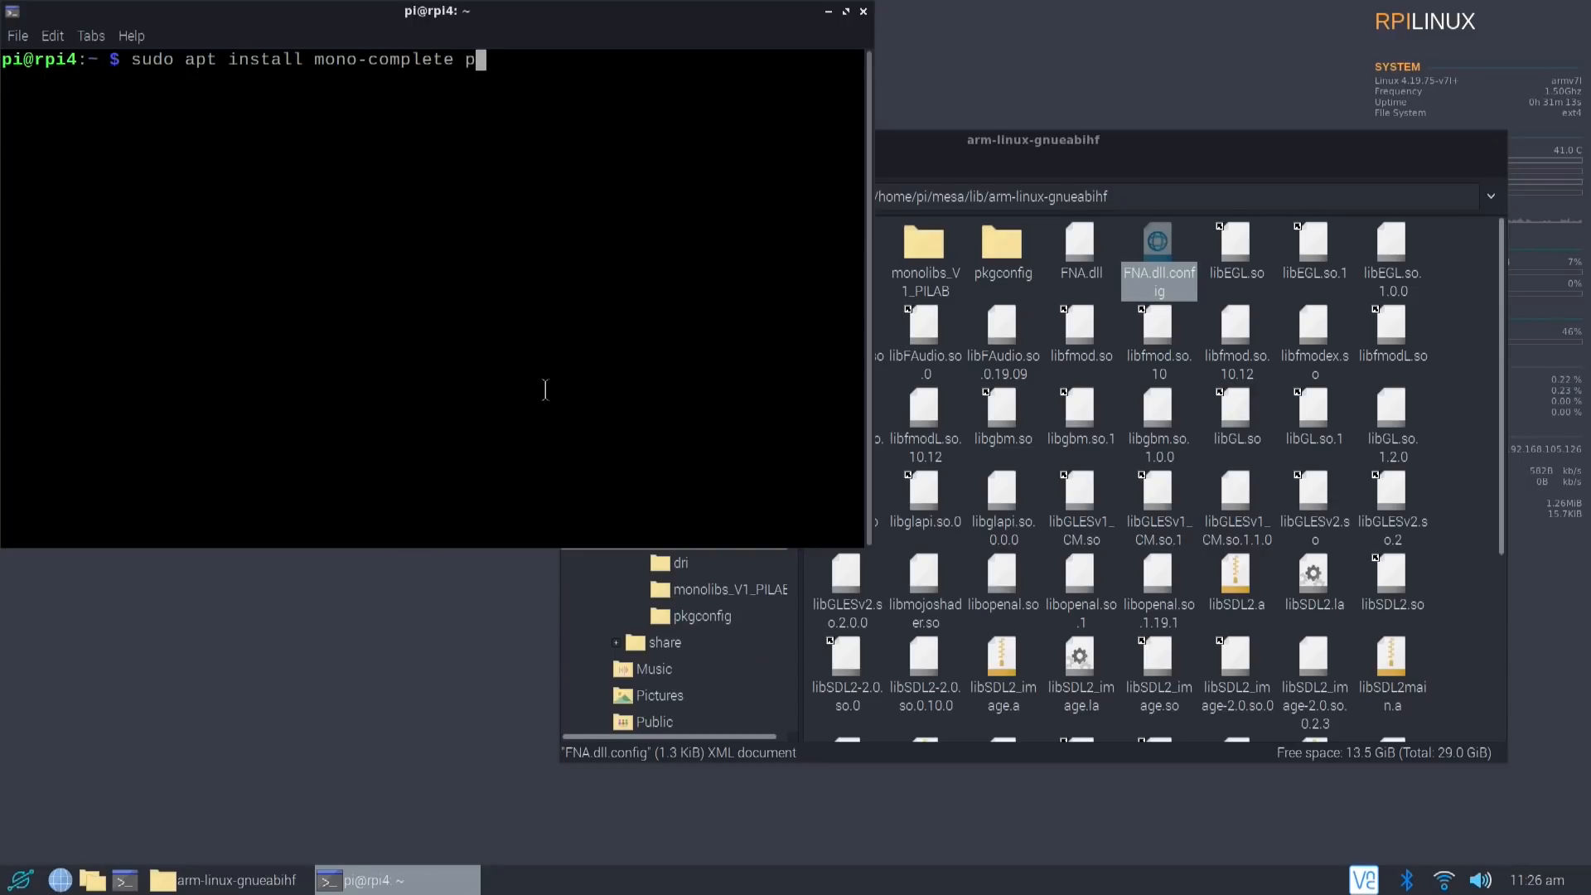
{"action": "type", "text": "innoex"}
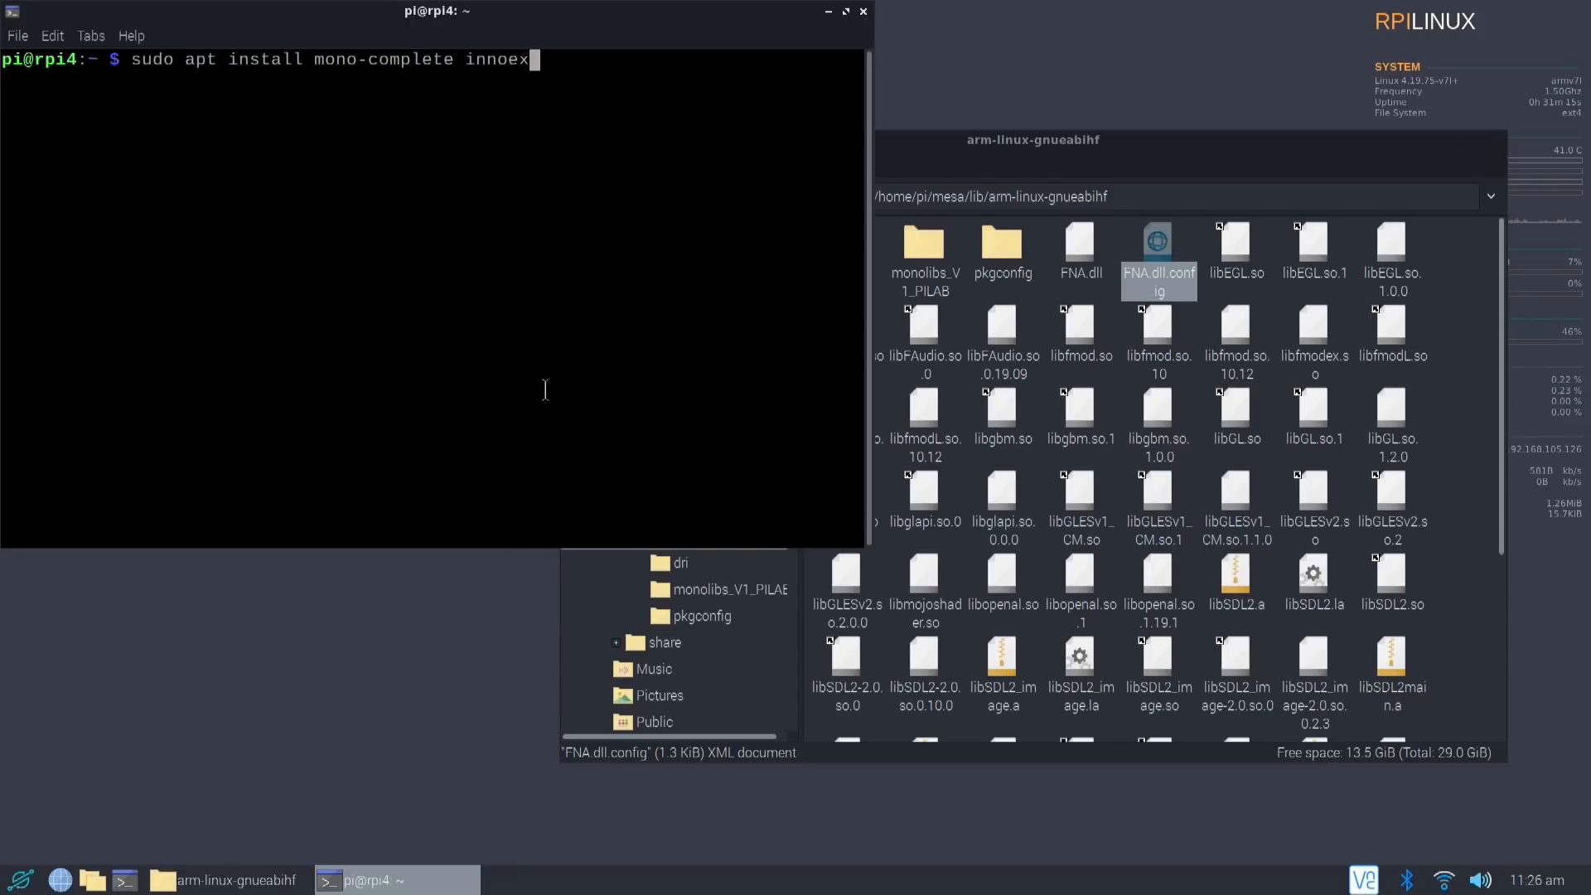
{"action": "type", "text": "tract"}
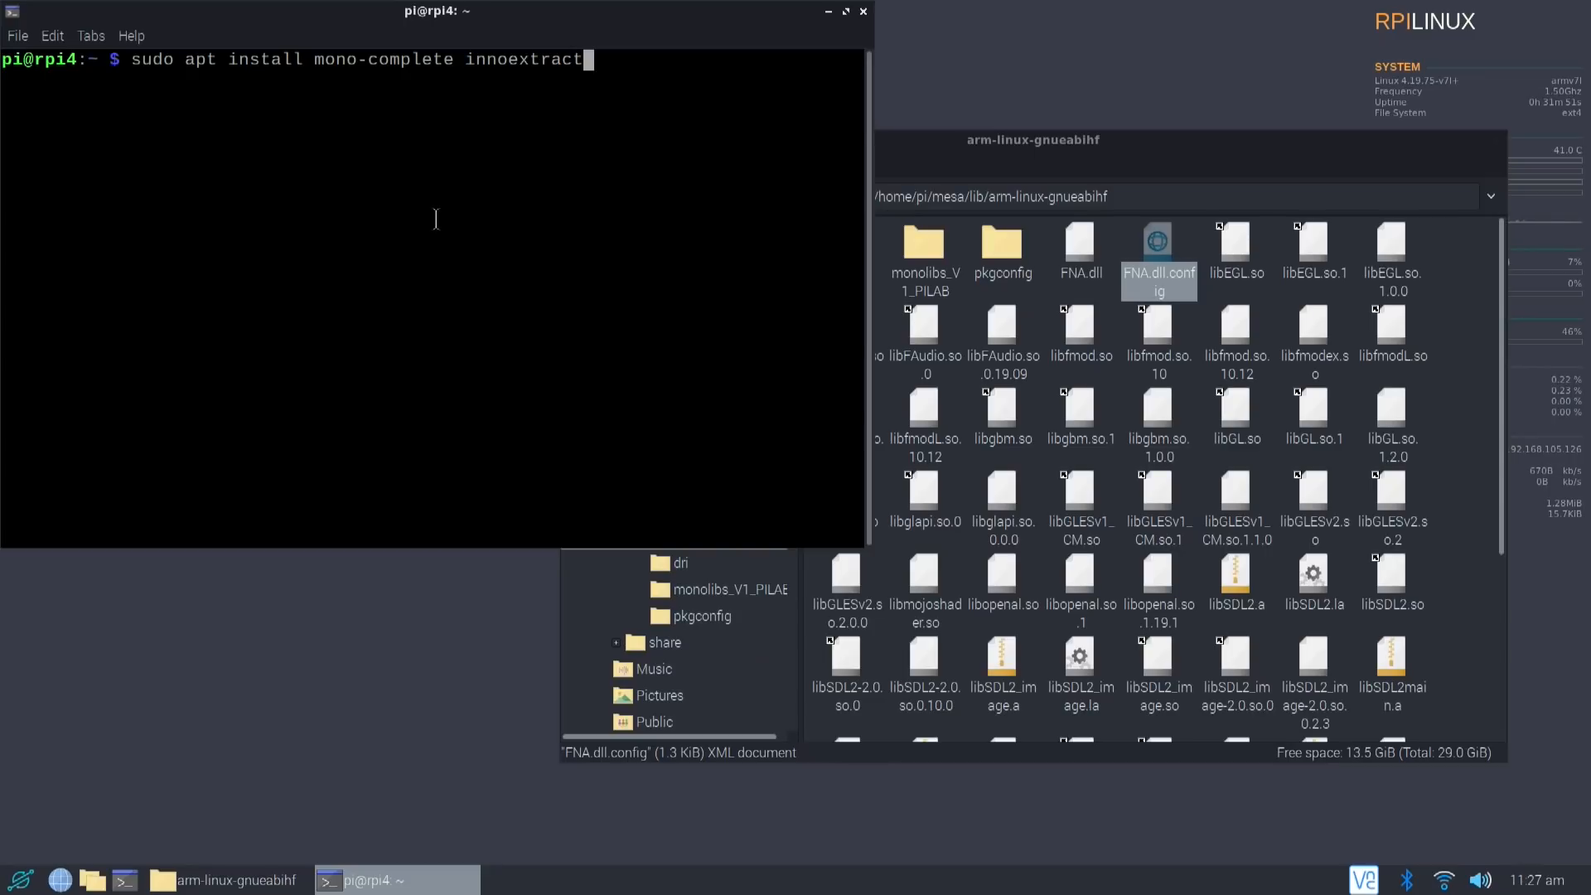
{"action": "mouse_move", "coordinate": [696, 35]}
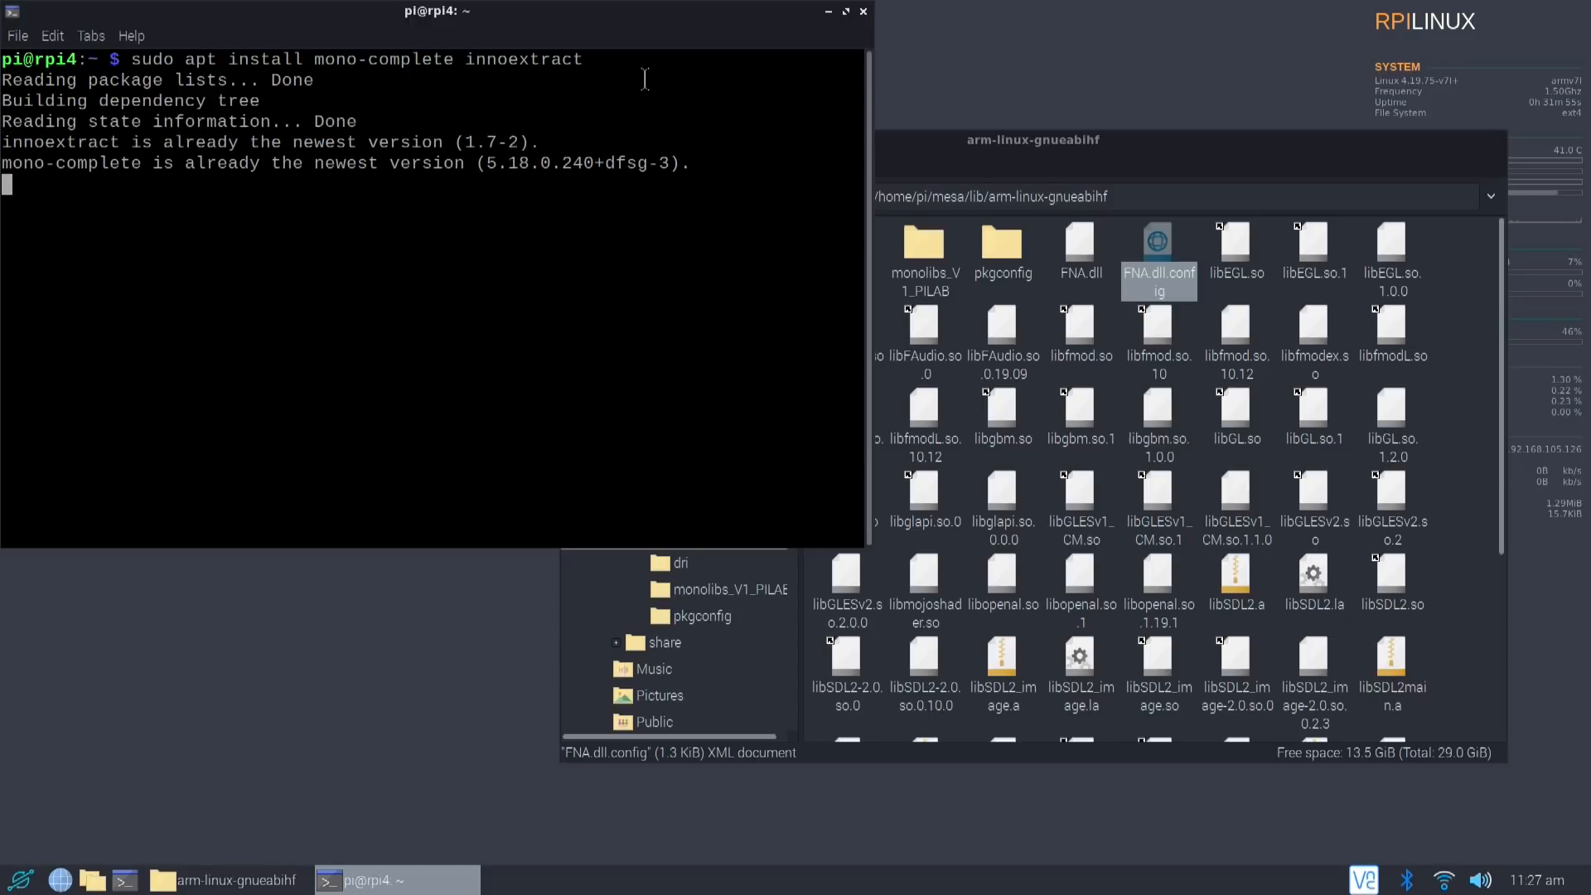
{"action": "key", "text": "Return"}
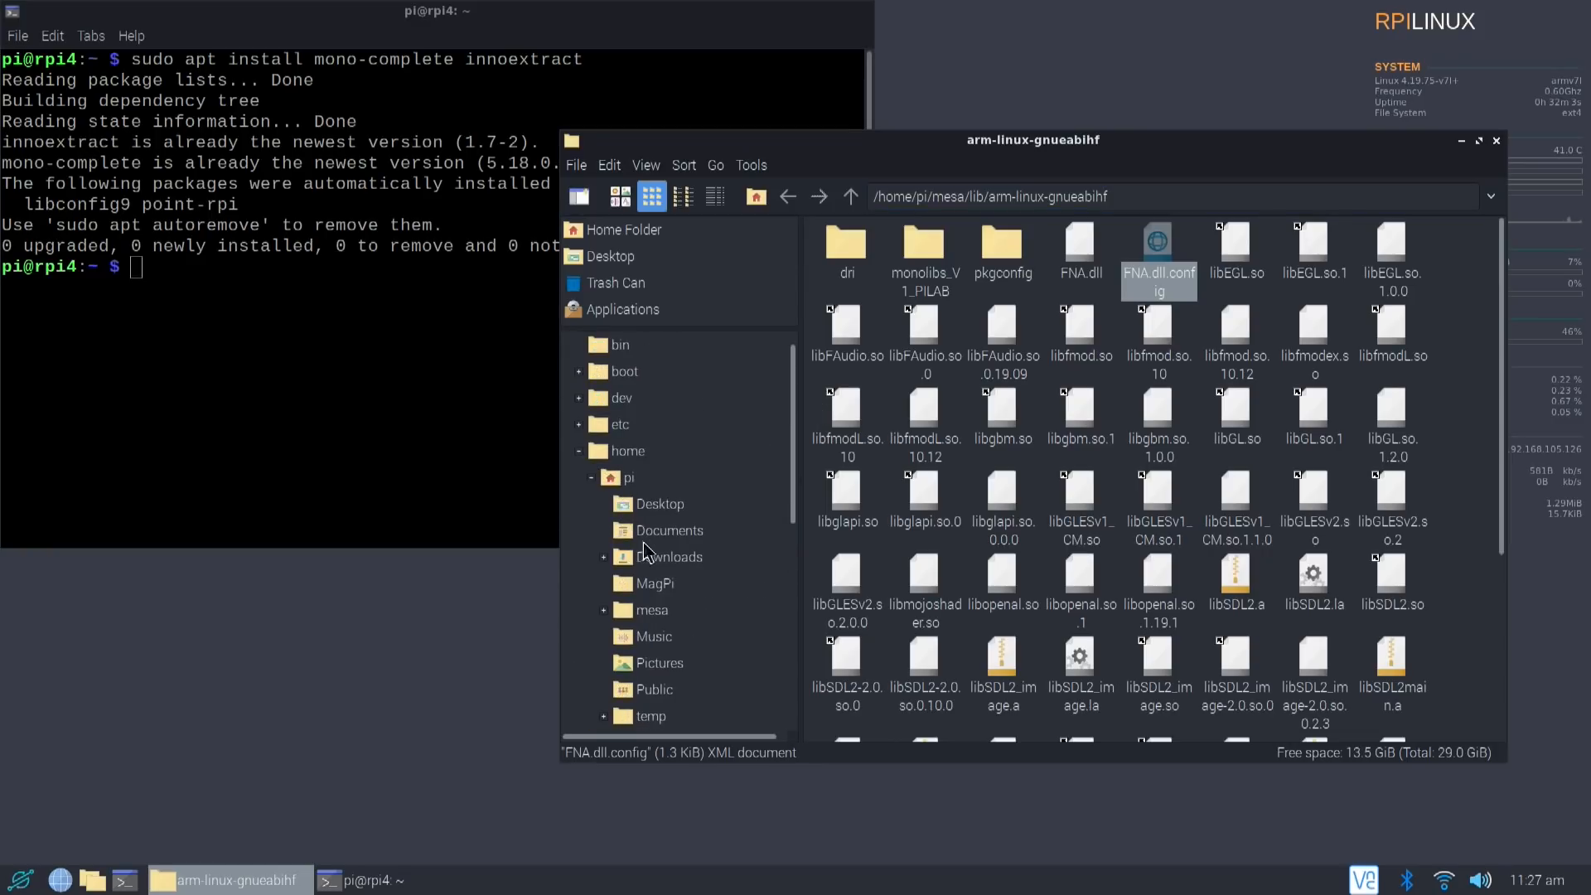
{"action": "left_click", "coordinate": [629, 477]}
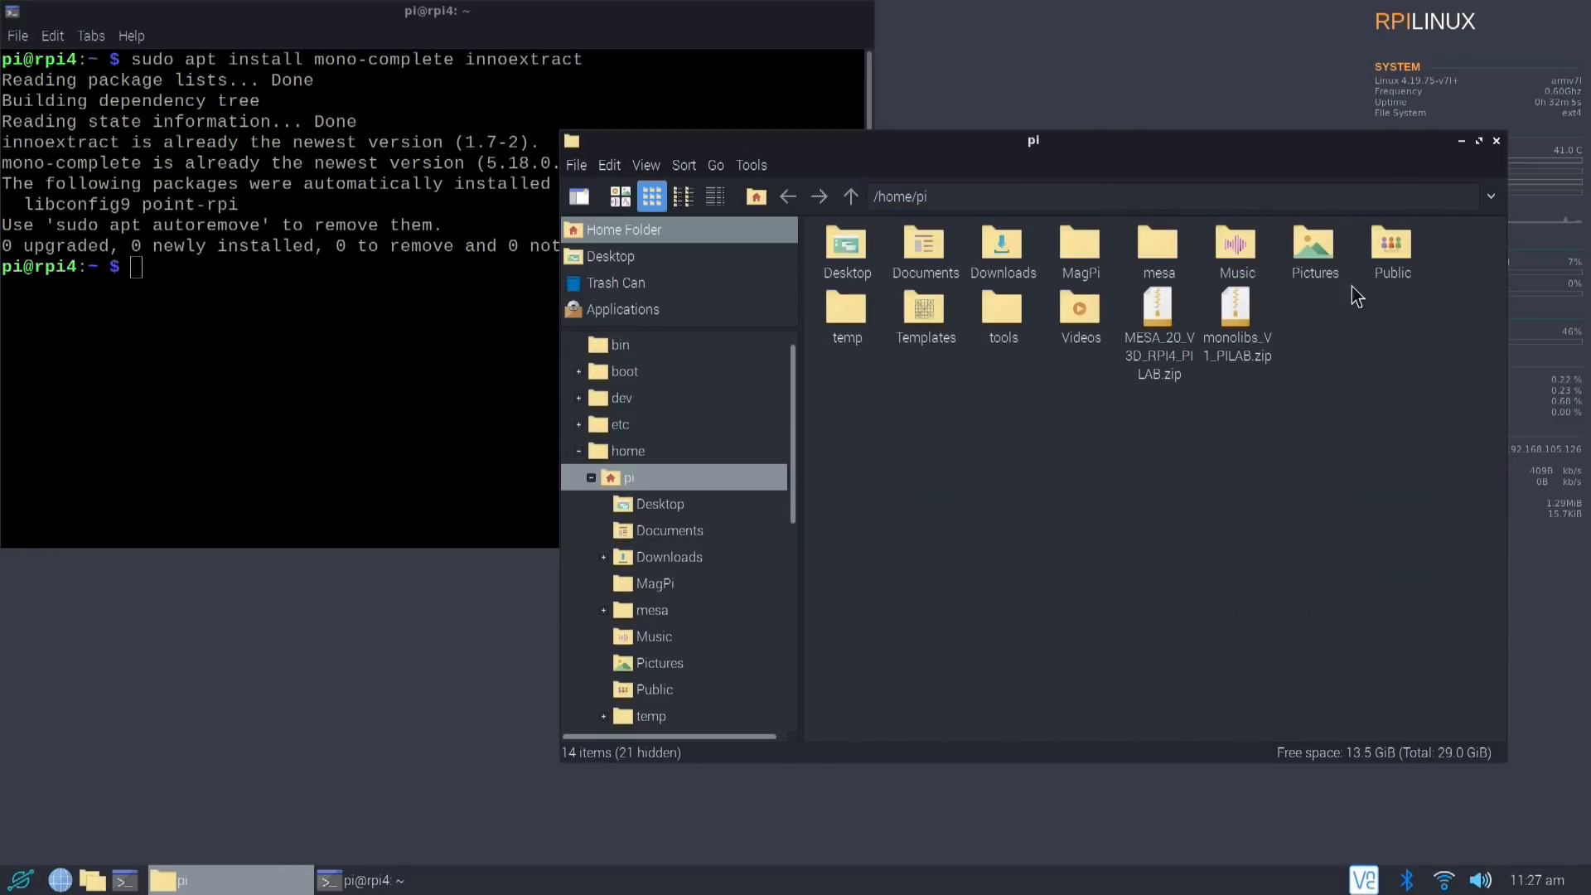
{"action": "mouse_move", "coordinate": [1248, 279]}
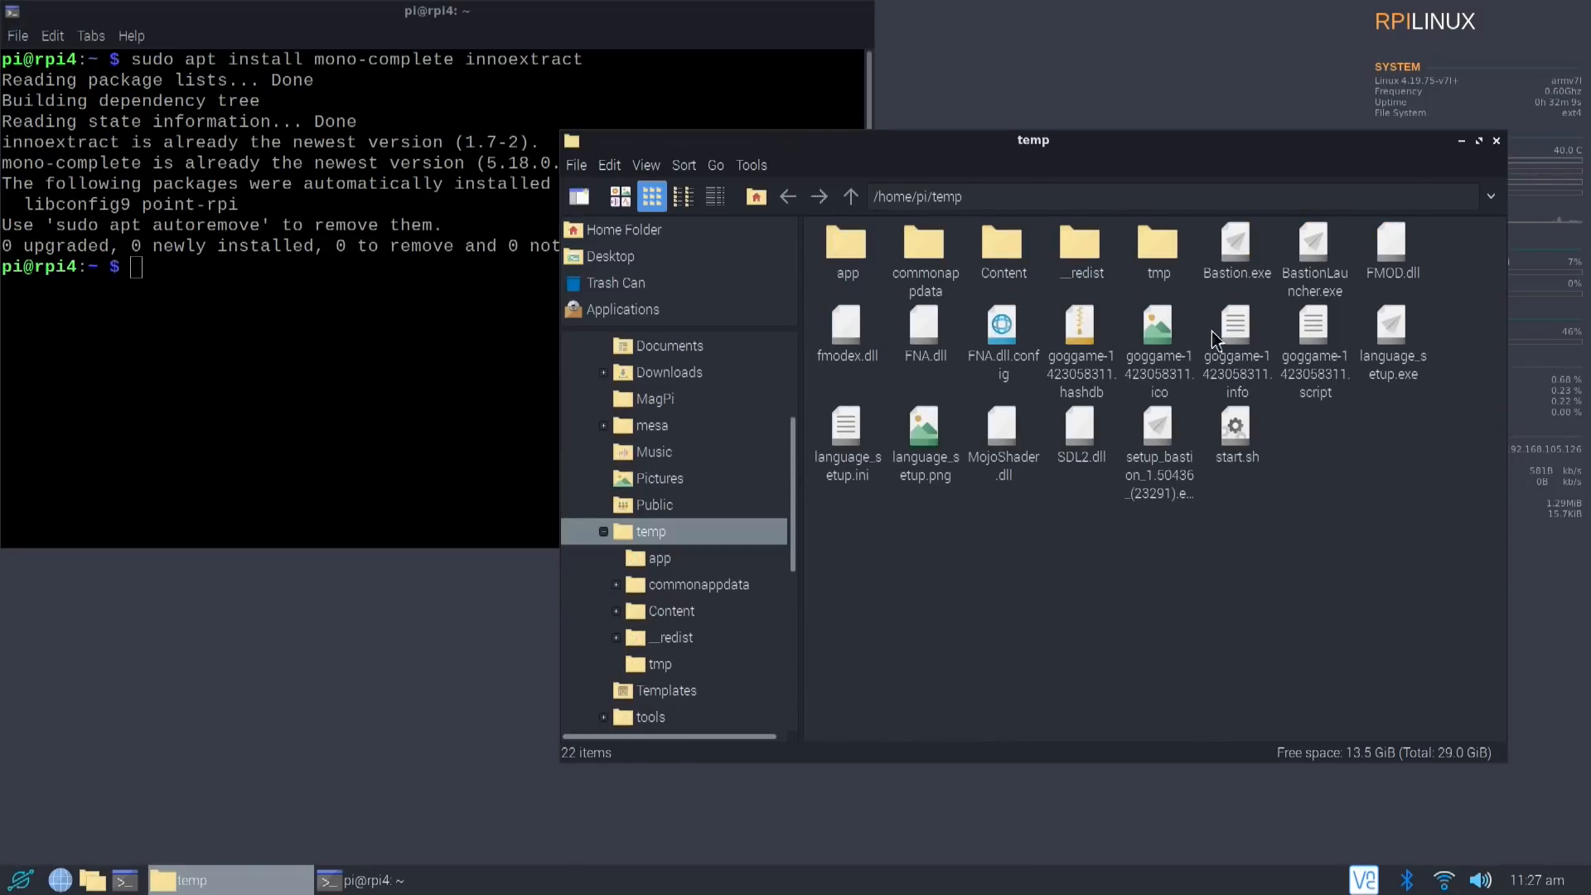
{"action": "mouse_move", "coordinate": [939, 477]}
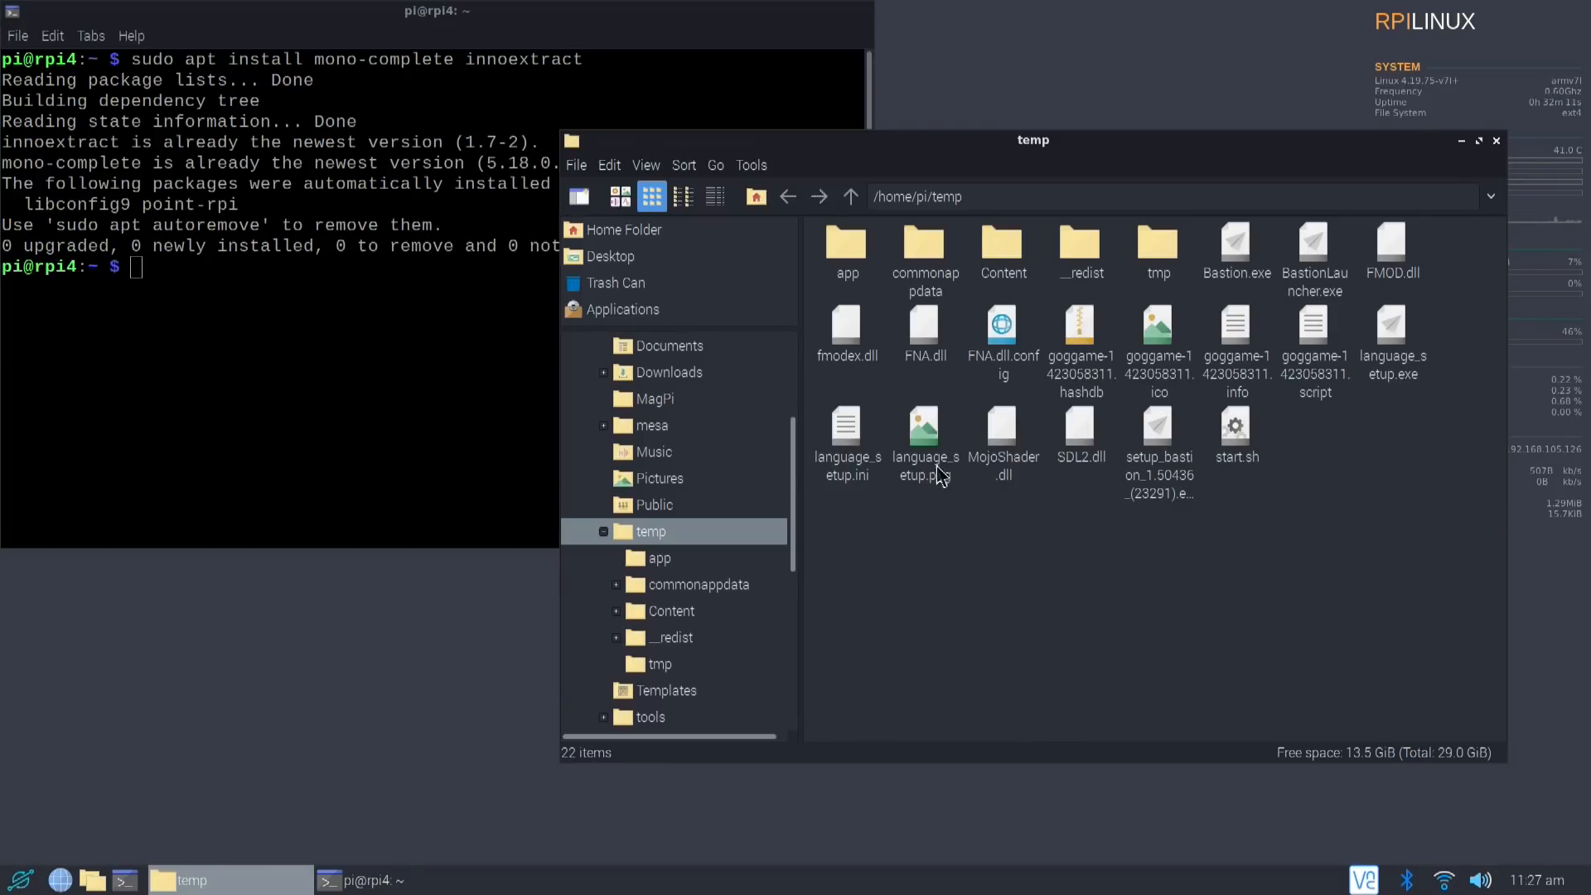
Reveal the full name of setup_bastion_1.50436_(23291).exe in the temp folder's status bar.
{"action": "left_click", "coordinate": [1158, 429]}
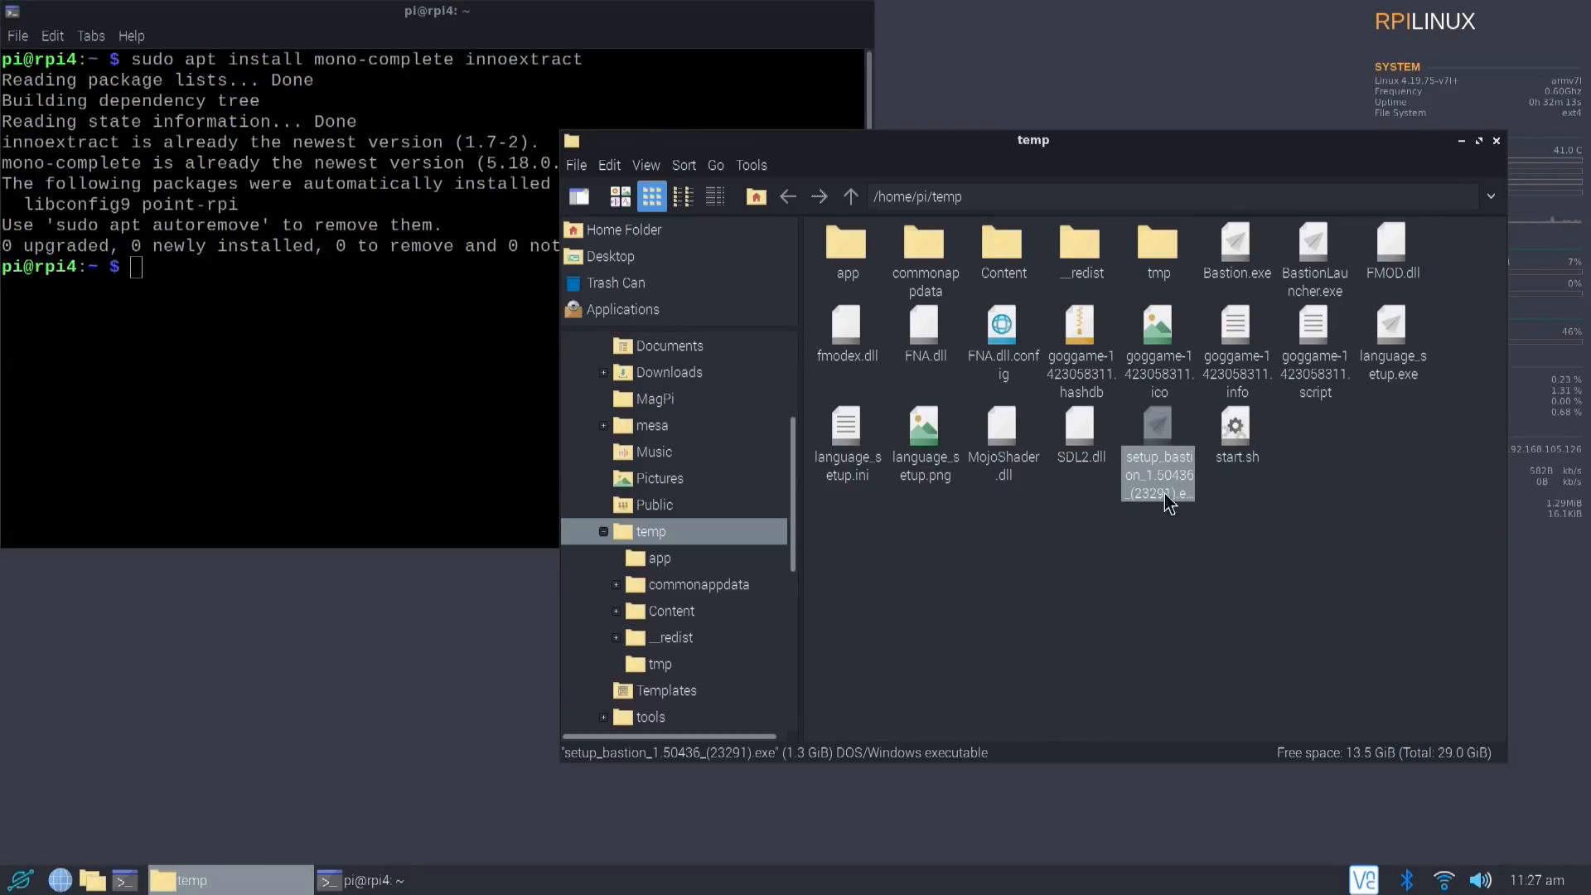
{"action": "mouse_move", "coordinate": [1153, 512]}
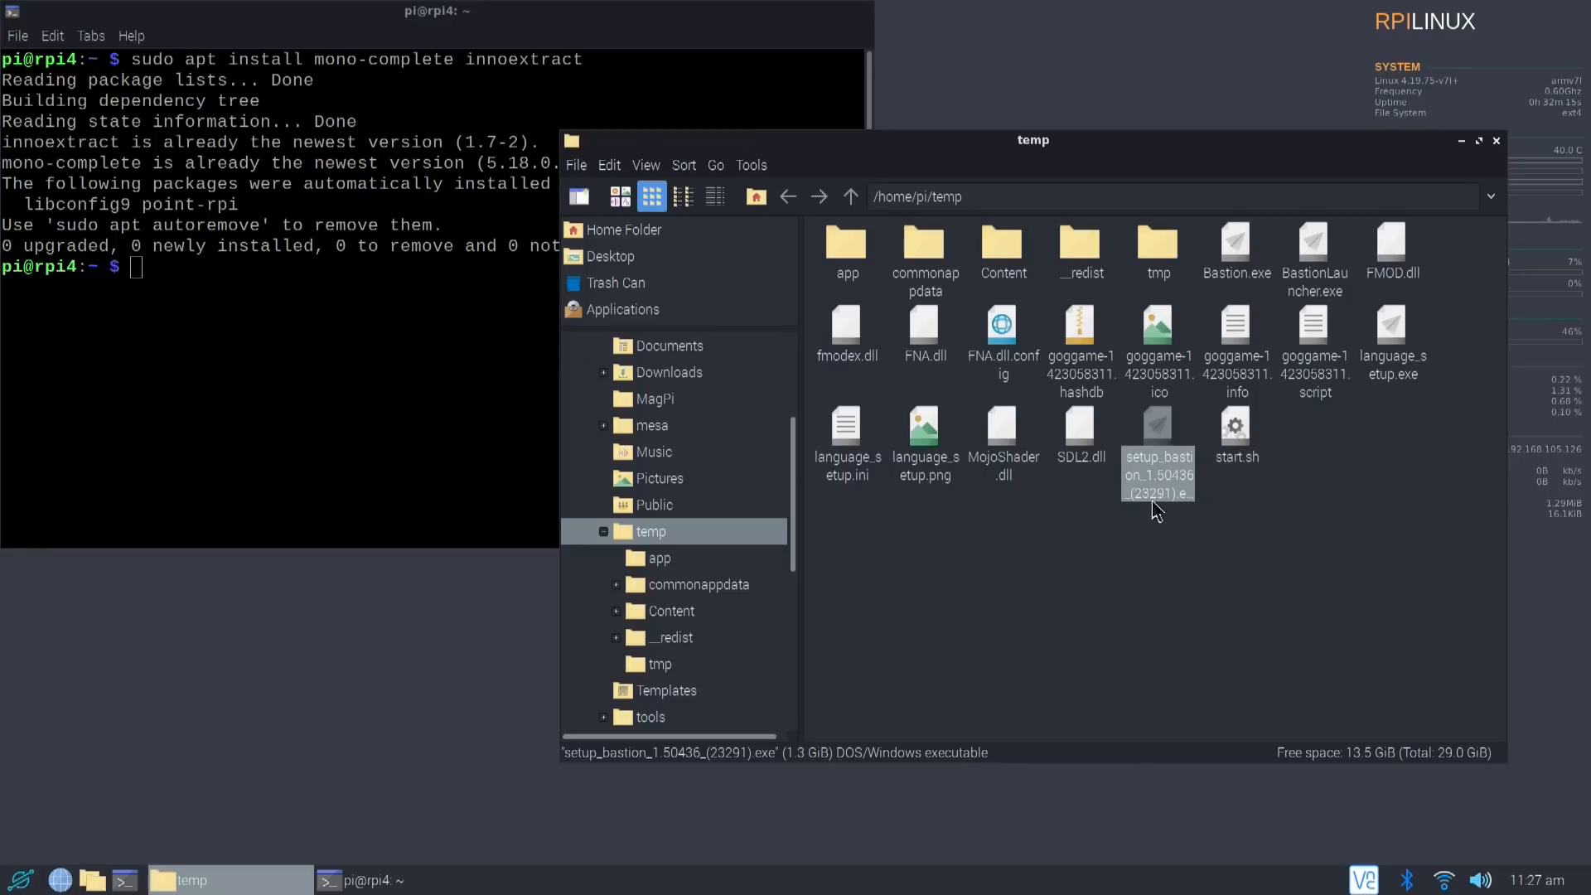
{"action": "mouse_move", "coordinate": [1160, 481]}
{"action": "type", "text": "cd"}
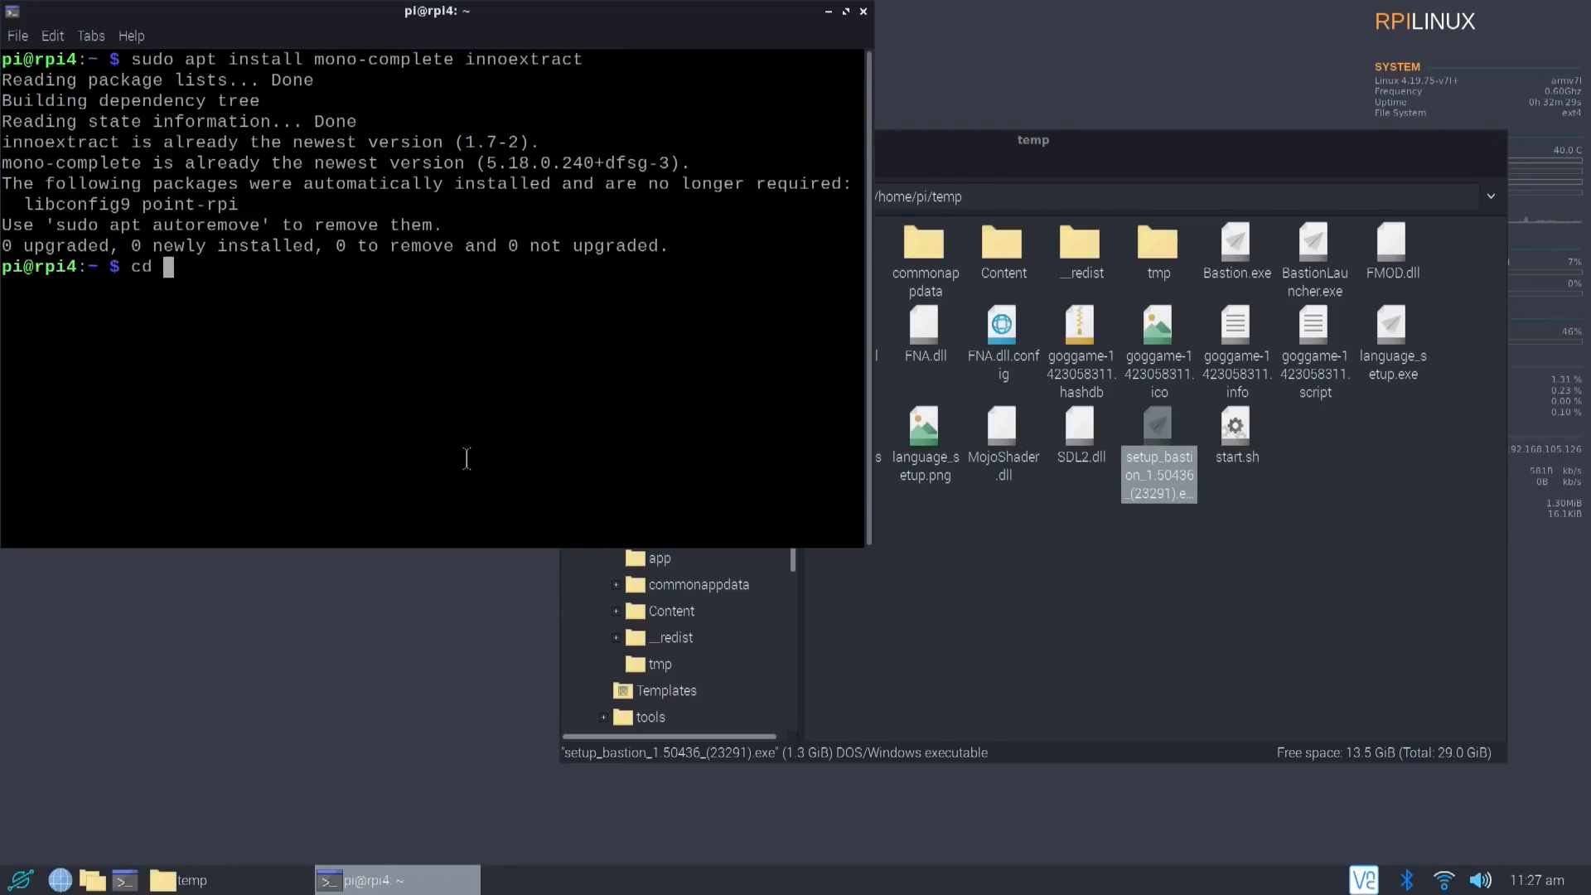
Change into /home/pi/temp and run innoextract on setup_bastion_1.50436_(23291).exe.
{"action": "type", "text": "h"}
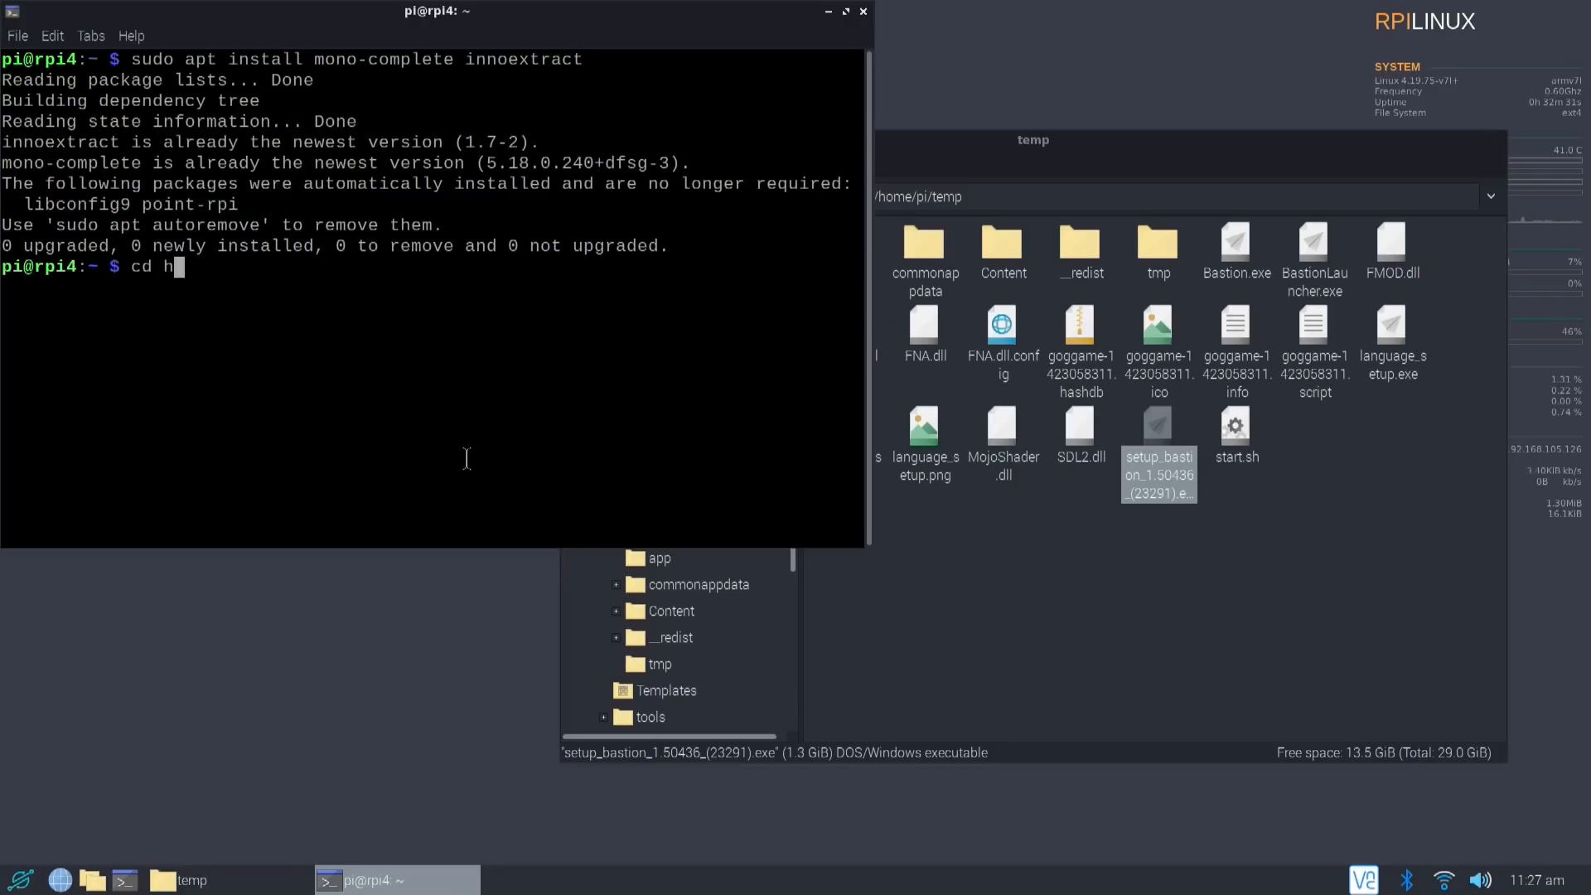
{"action": "type", "text": "/home/pi/temp/"}
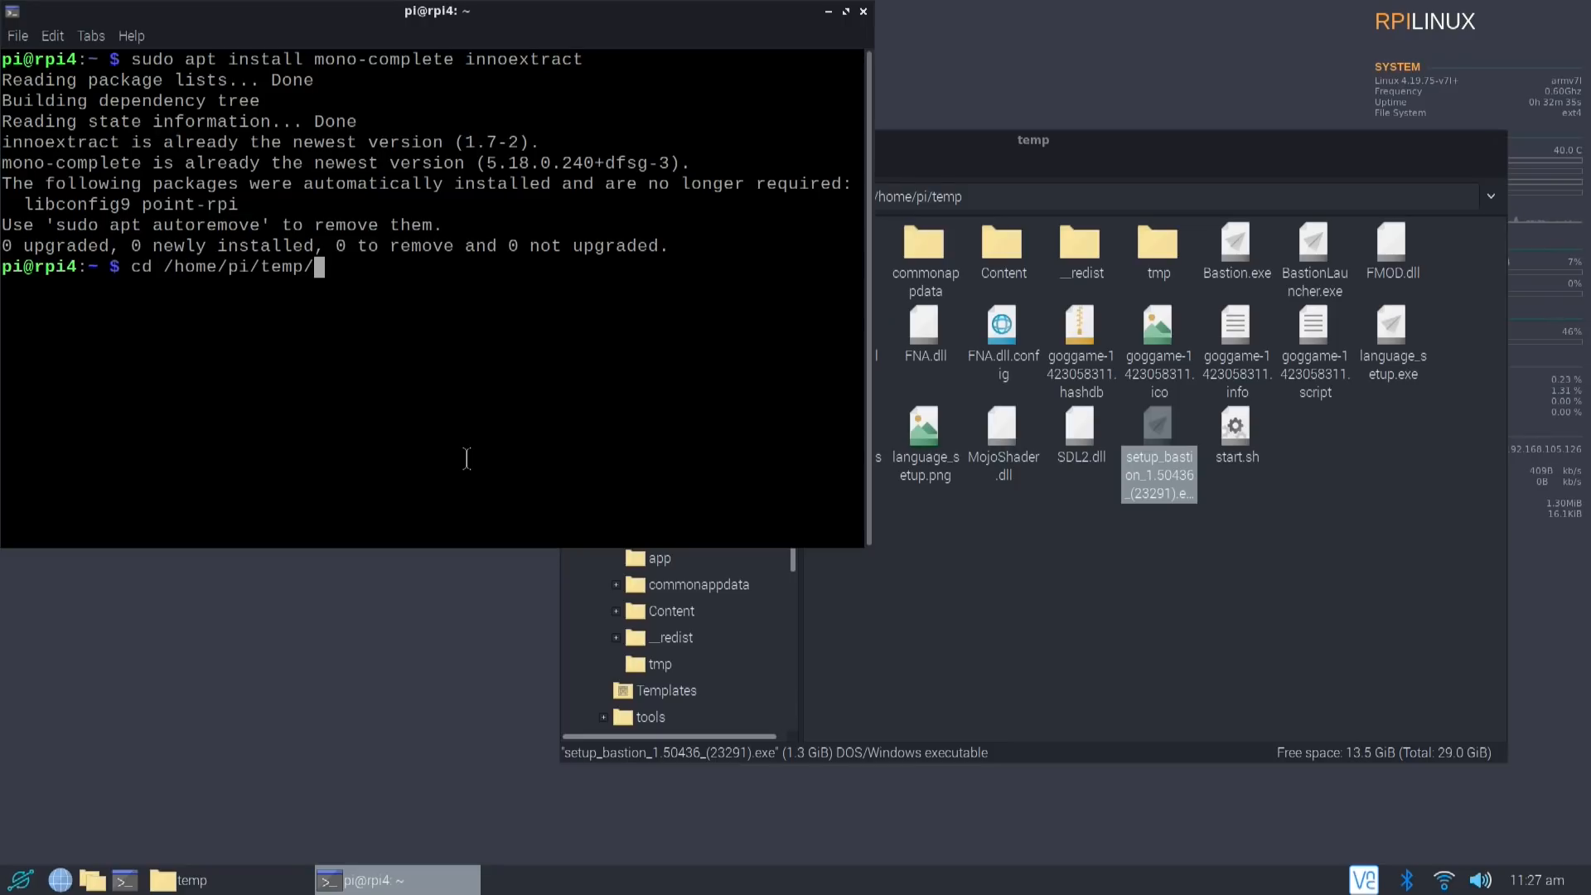
{"action": "key", "text": "Return"}
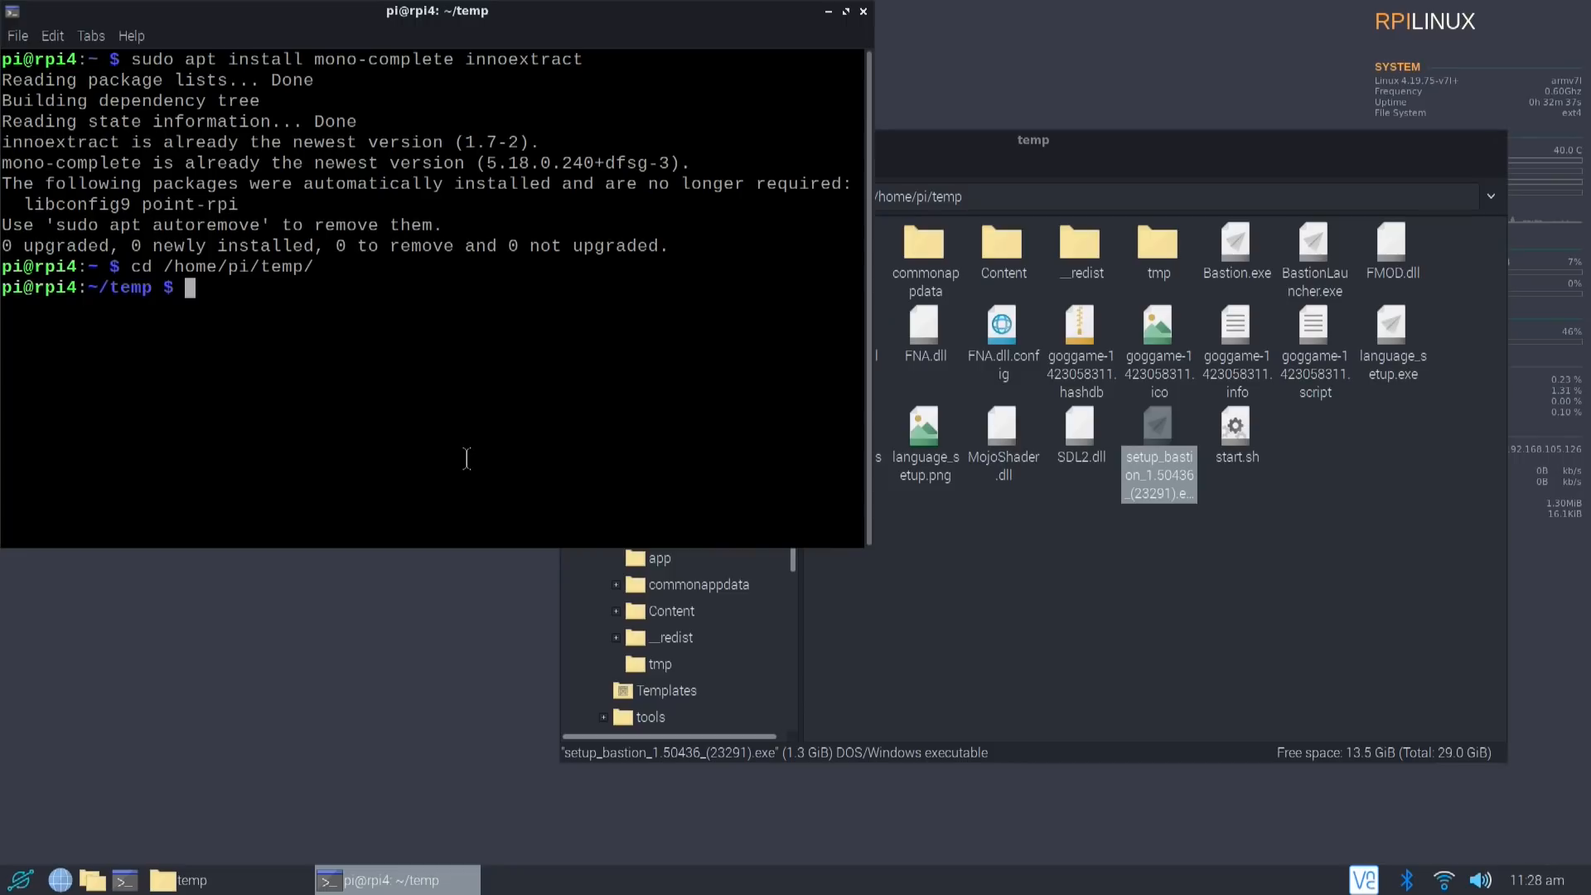
{"action": "type", "text": "innoextract"}
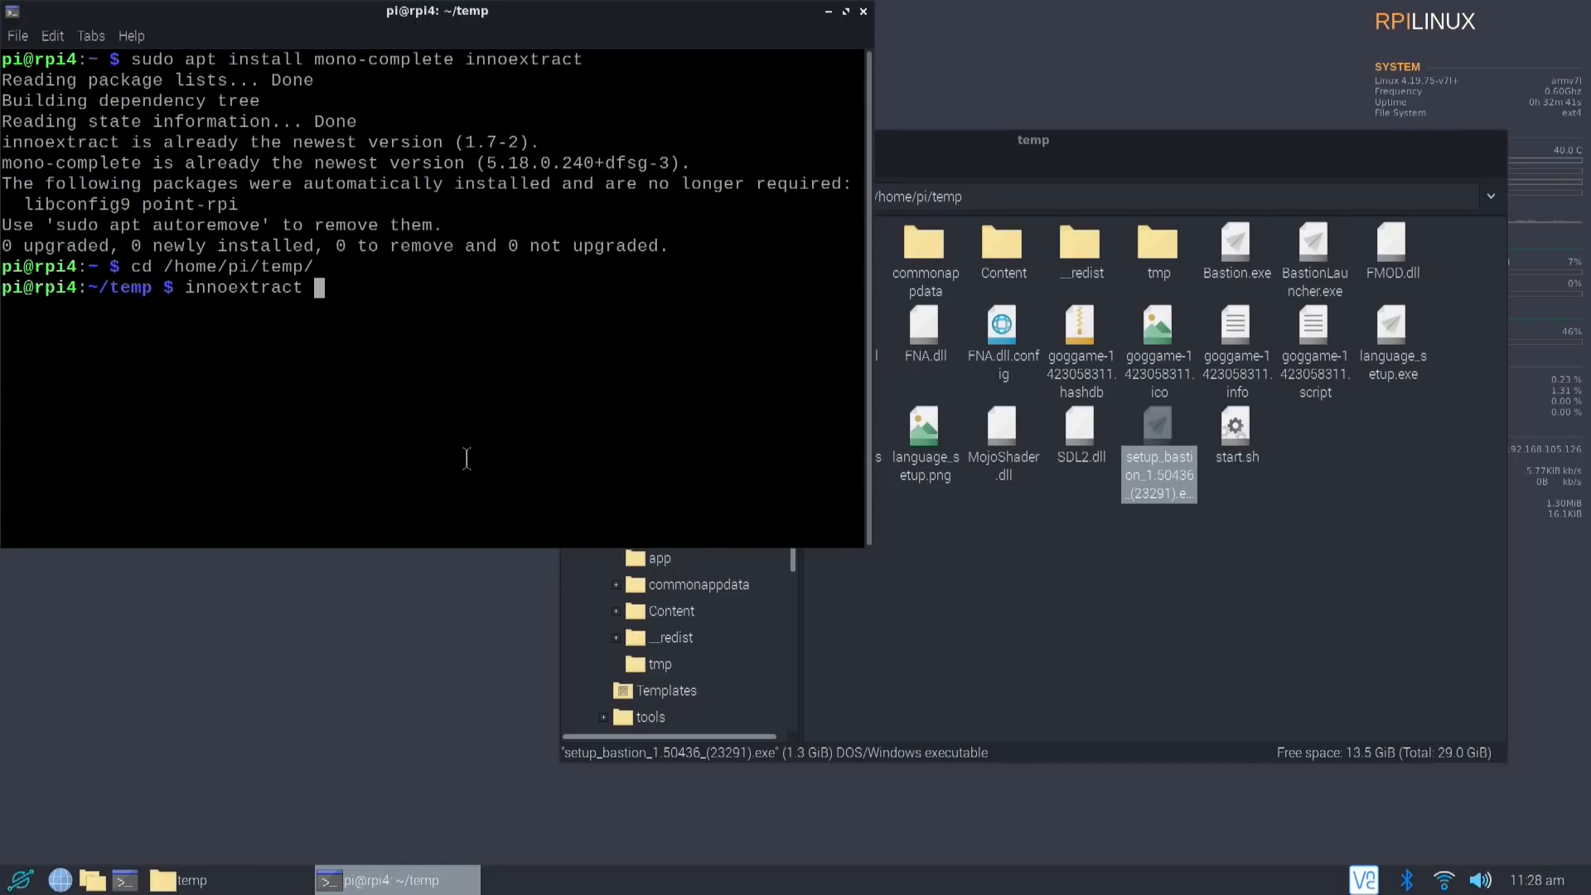
{"action": "type", "text": "B"}
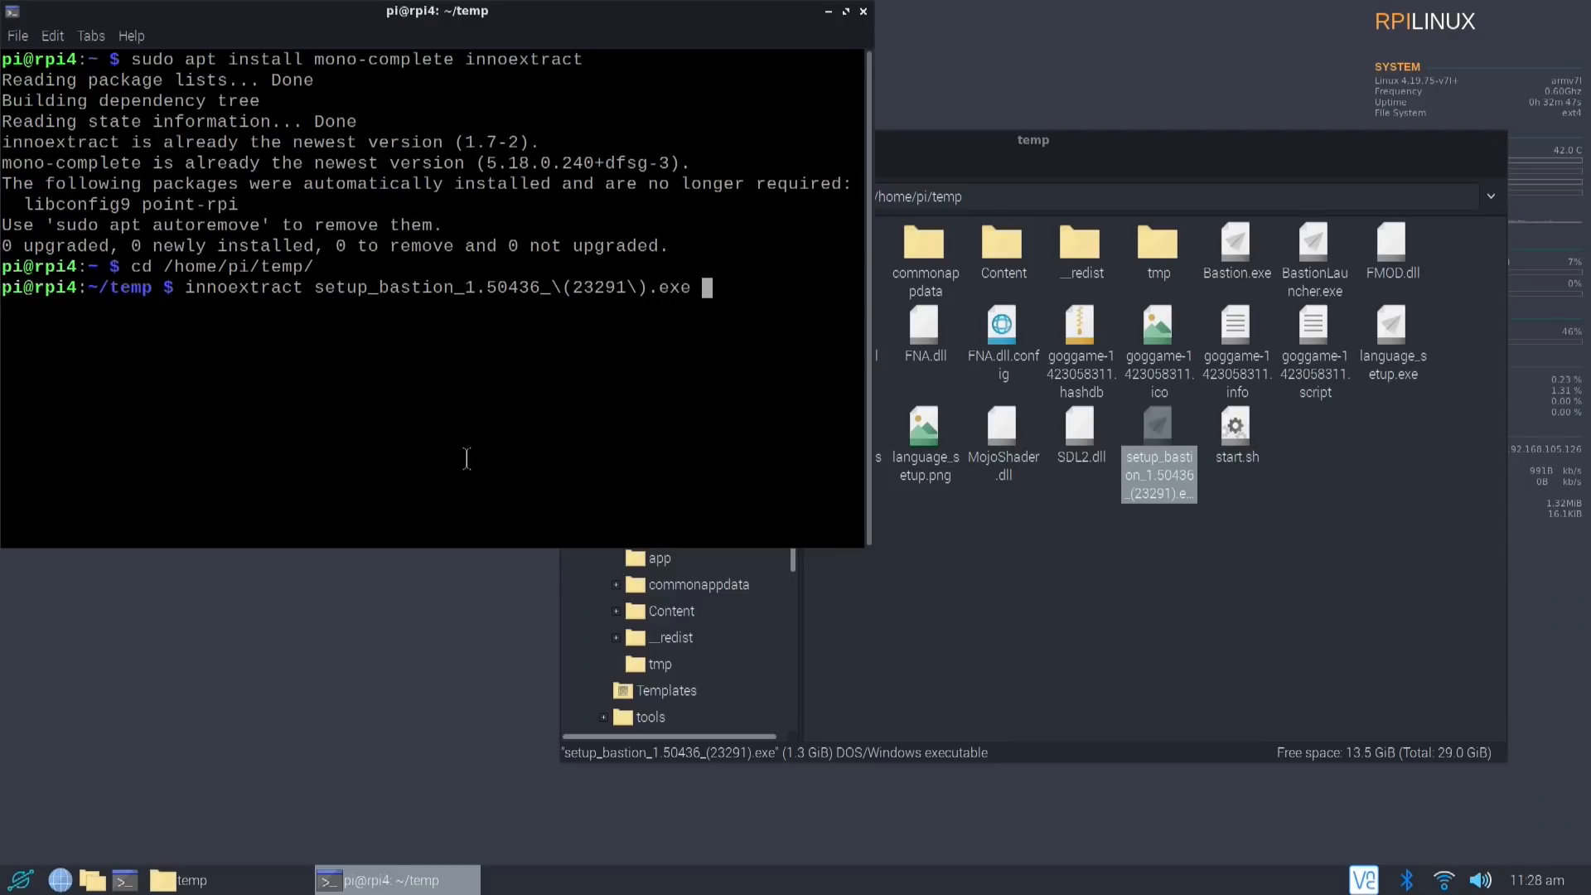
{"action": "key", "text": "Return"}
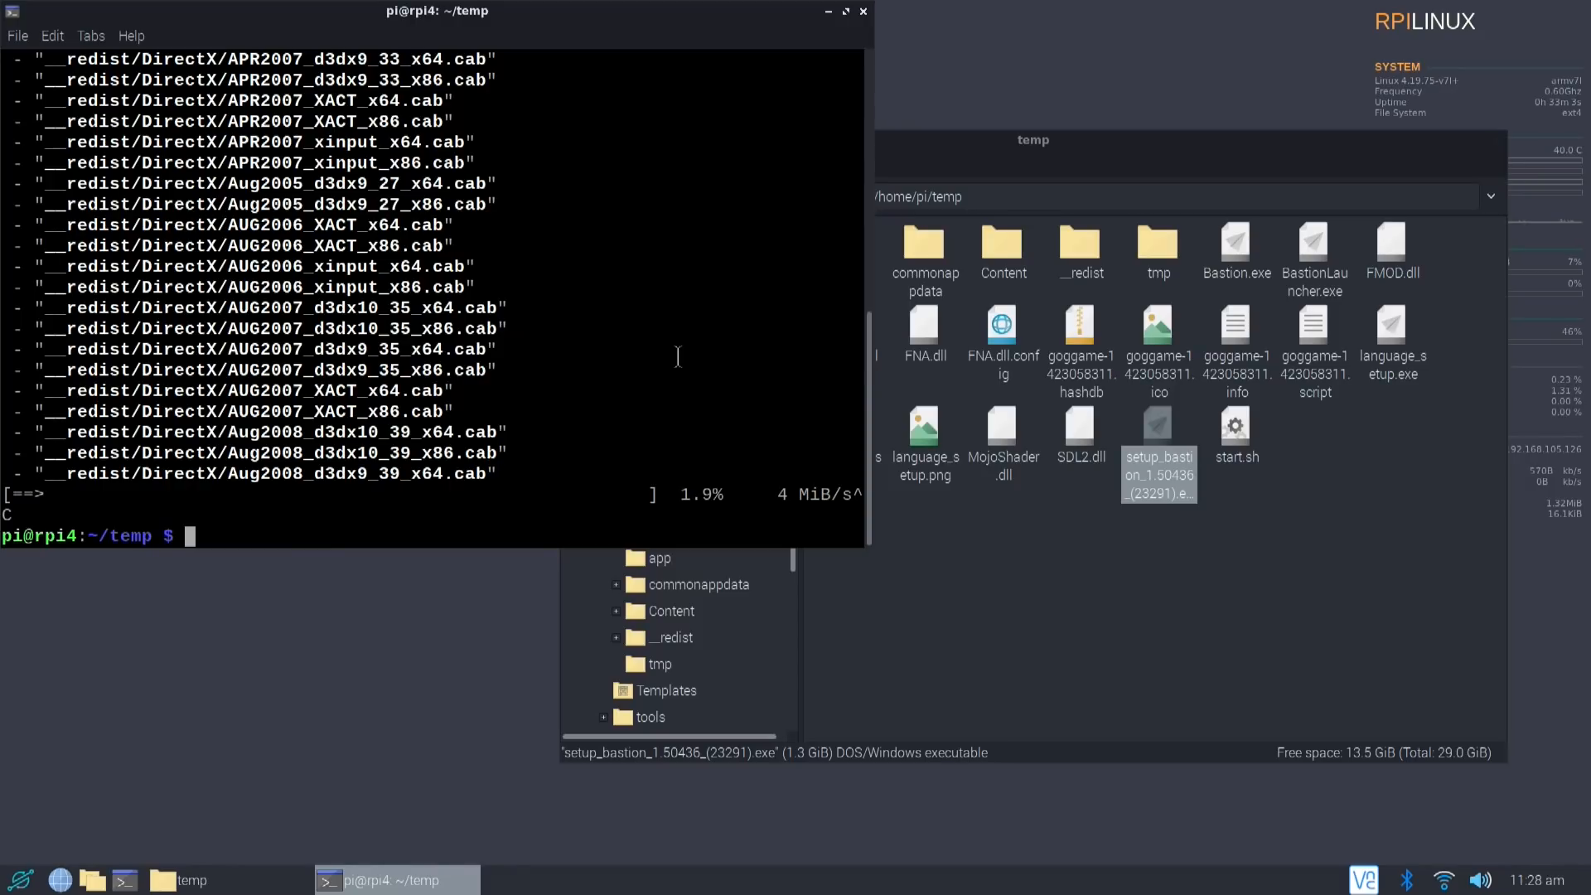
{"action": "mouse_move", "coordinate": [663, 464]}
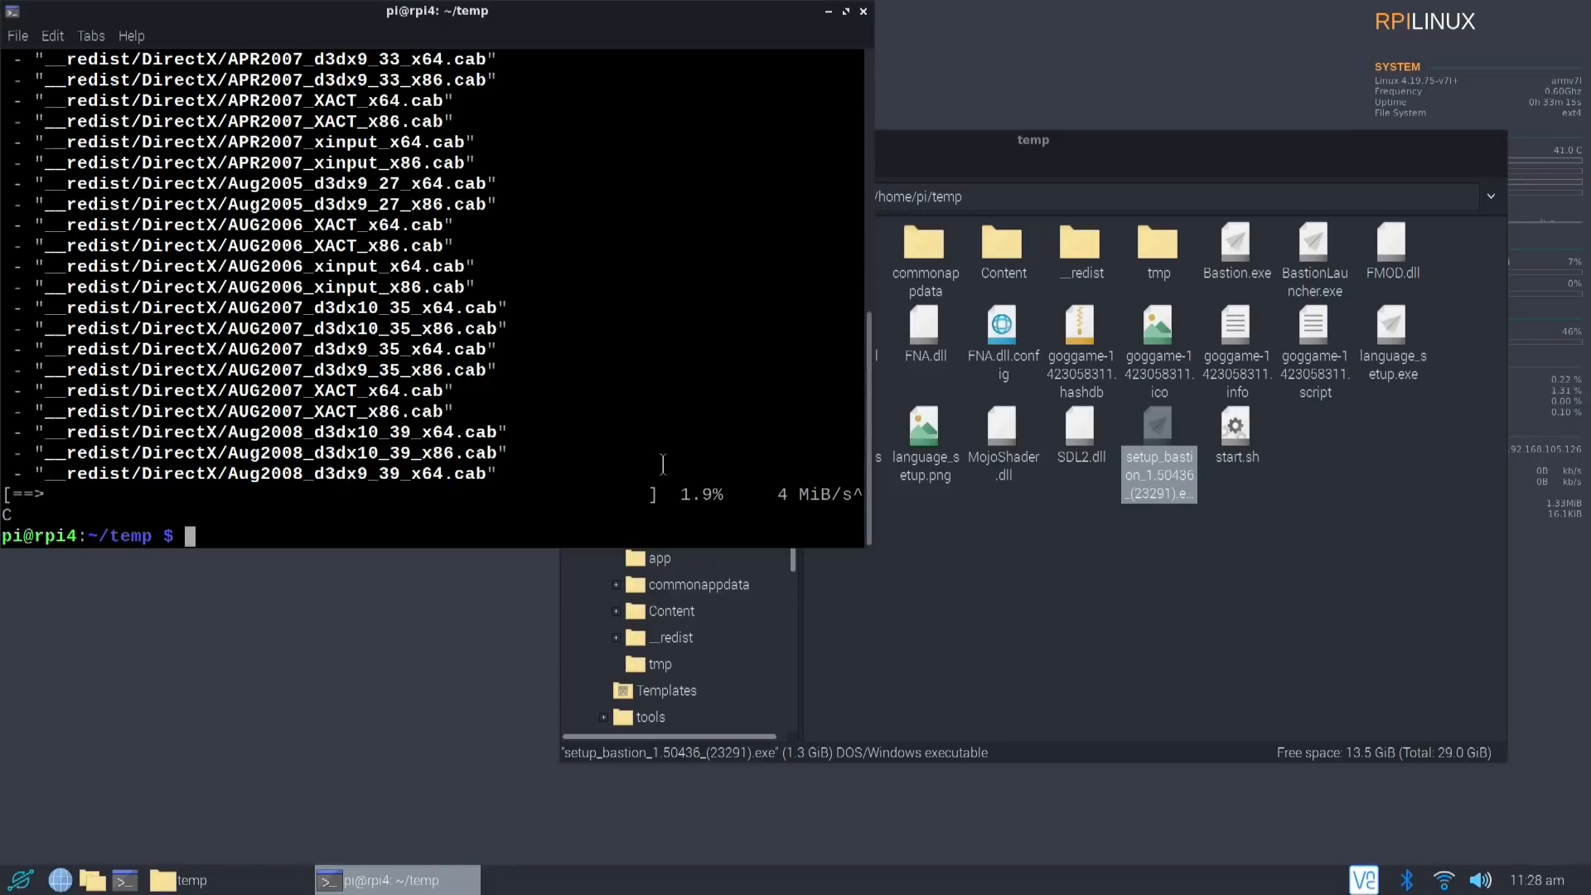
Show start.sh and run its LD_LIBRARY_PATH mono Bastion.exe -x 800 -y 480 launch line at the prompt.
{"action": "type", "text": "cat st"}
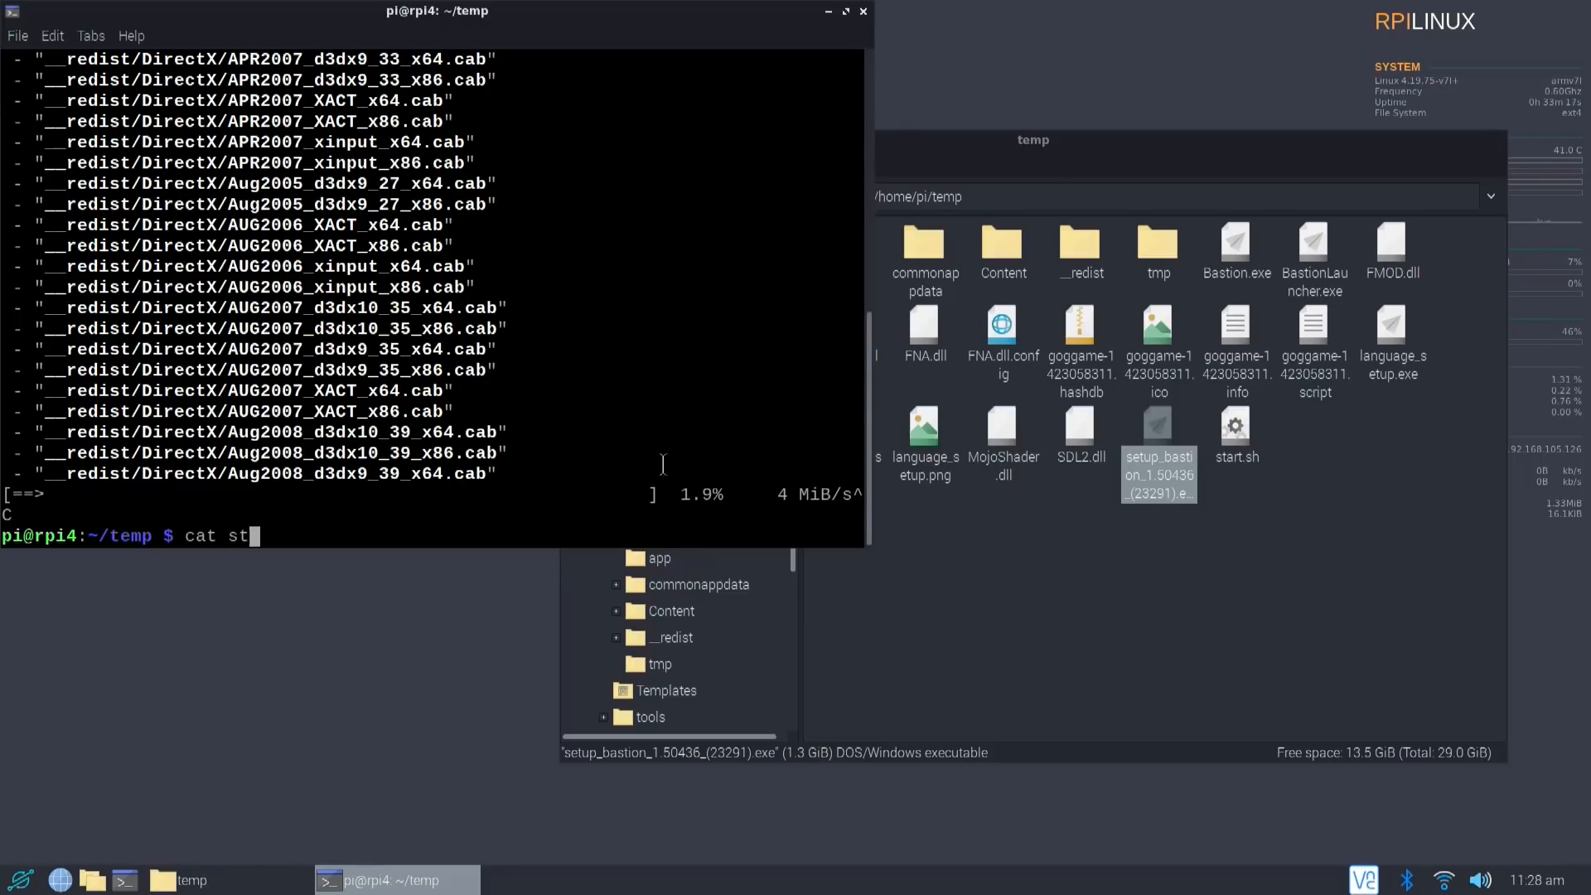
{"action": "type", "text": "art.sh"}
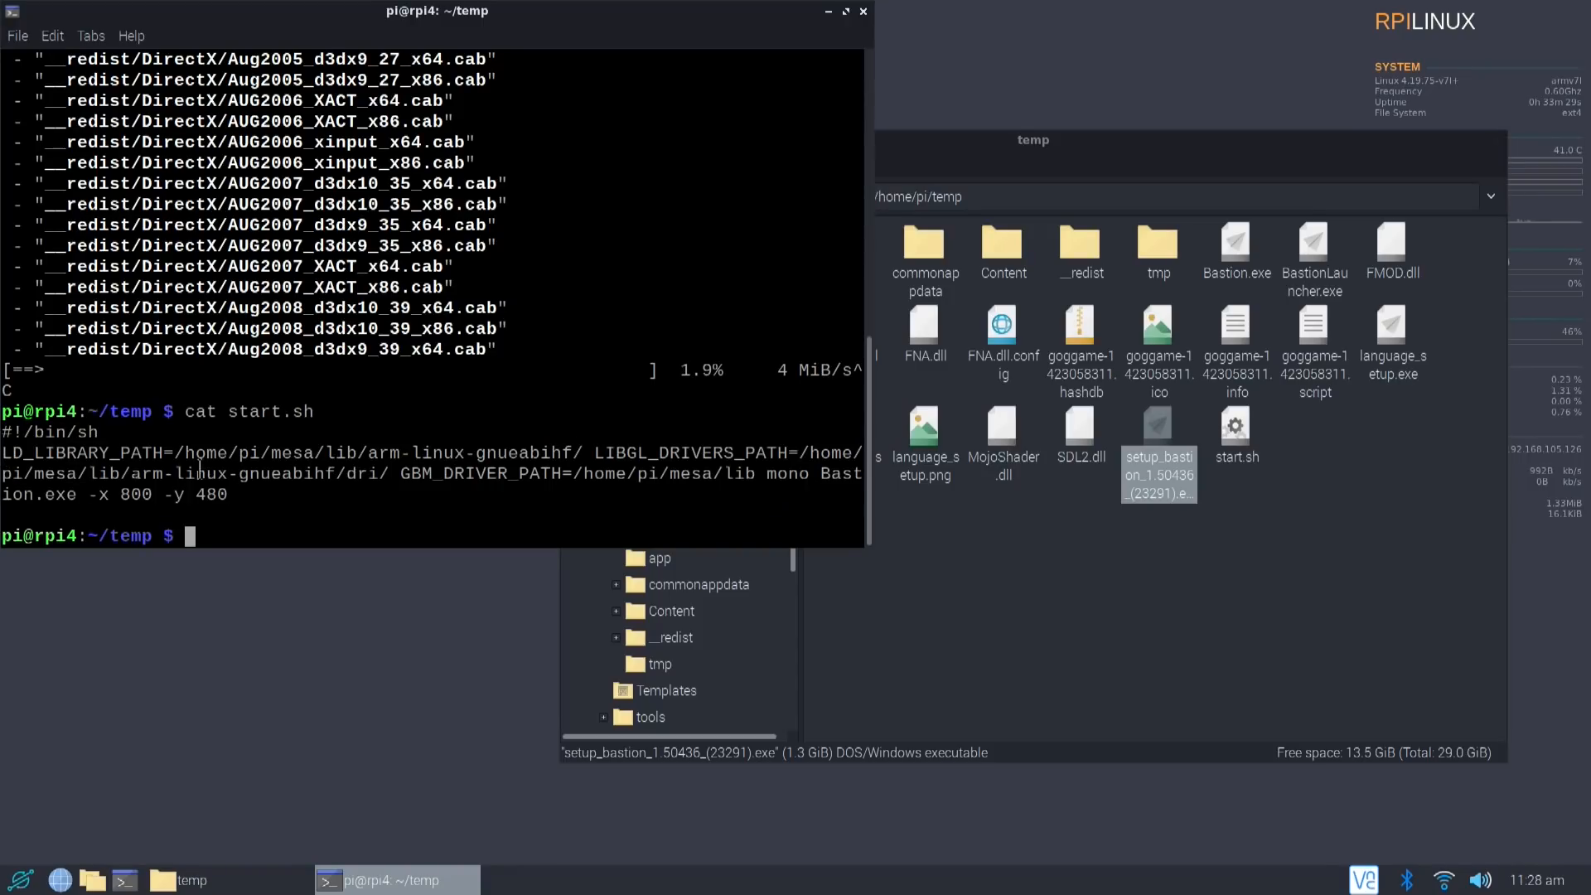
{"action": "right_click", "coordinate": [13, 457]}
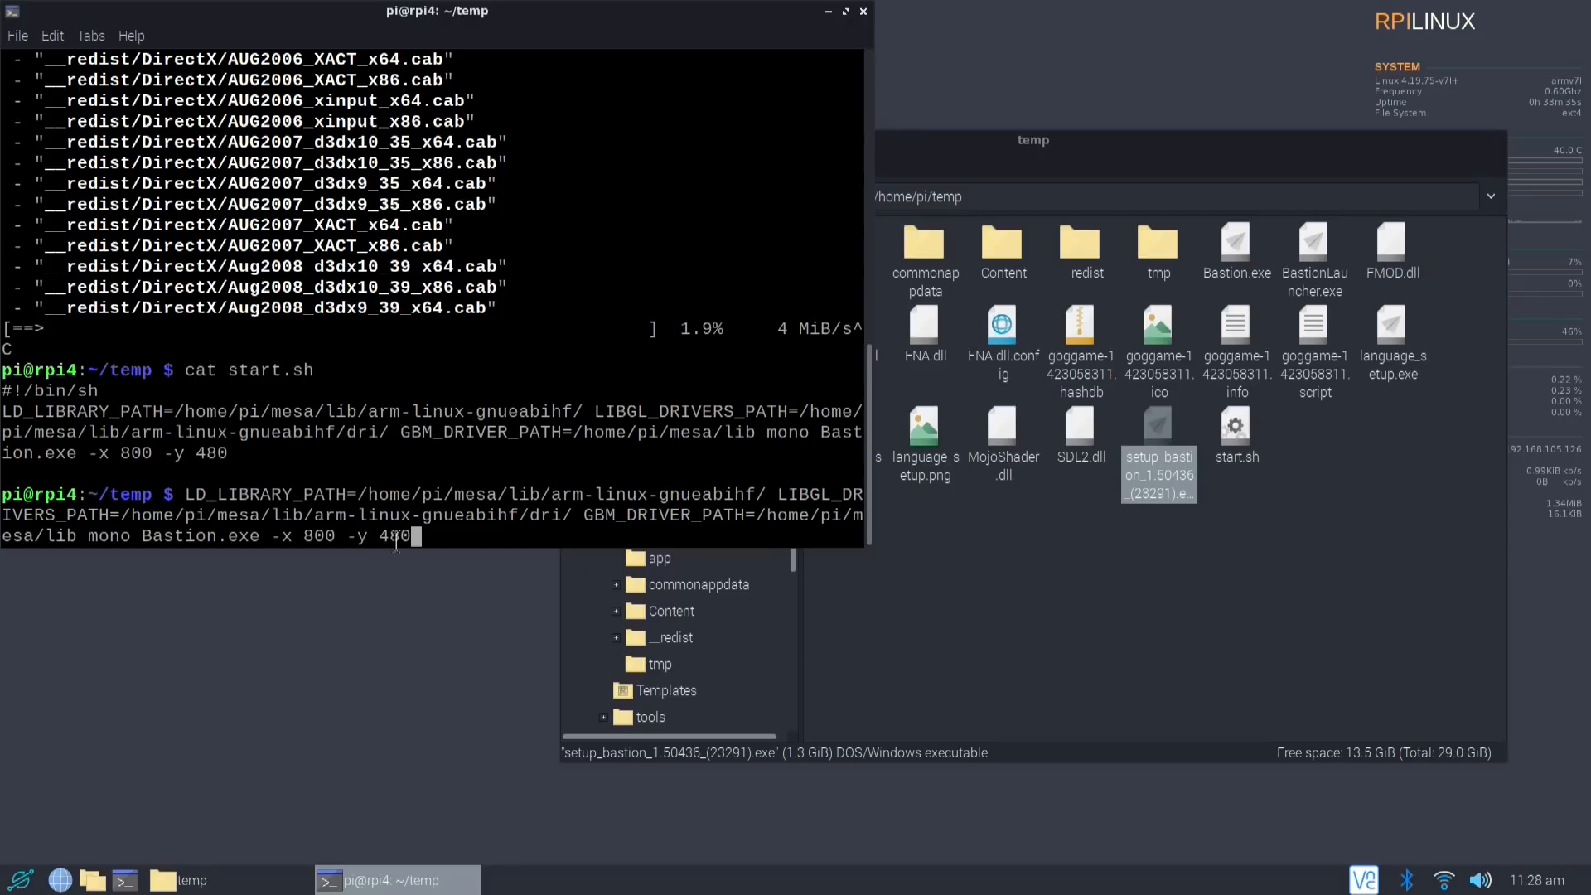
{"action": "mouse_move", "coordinate": [484, 571]}
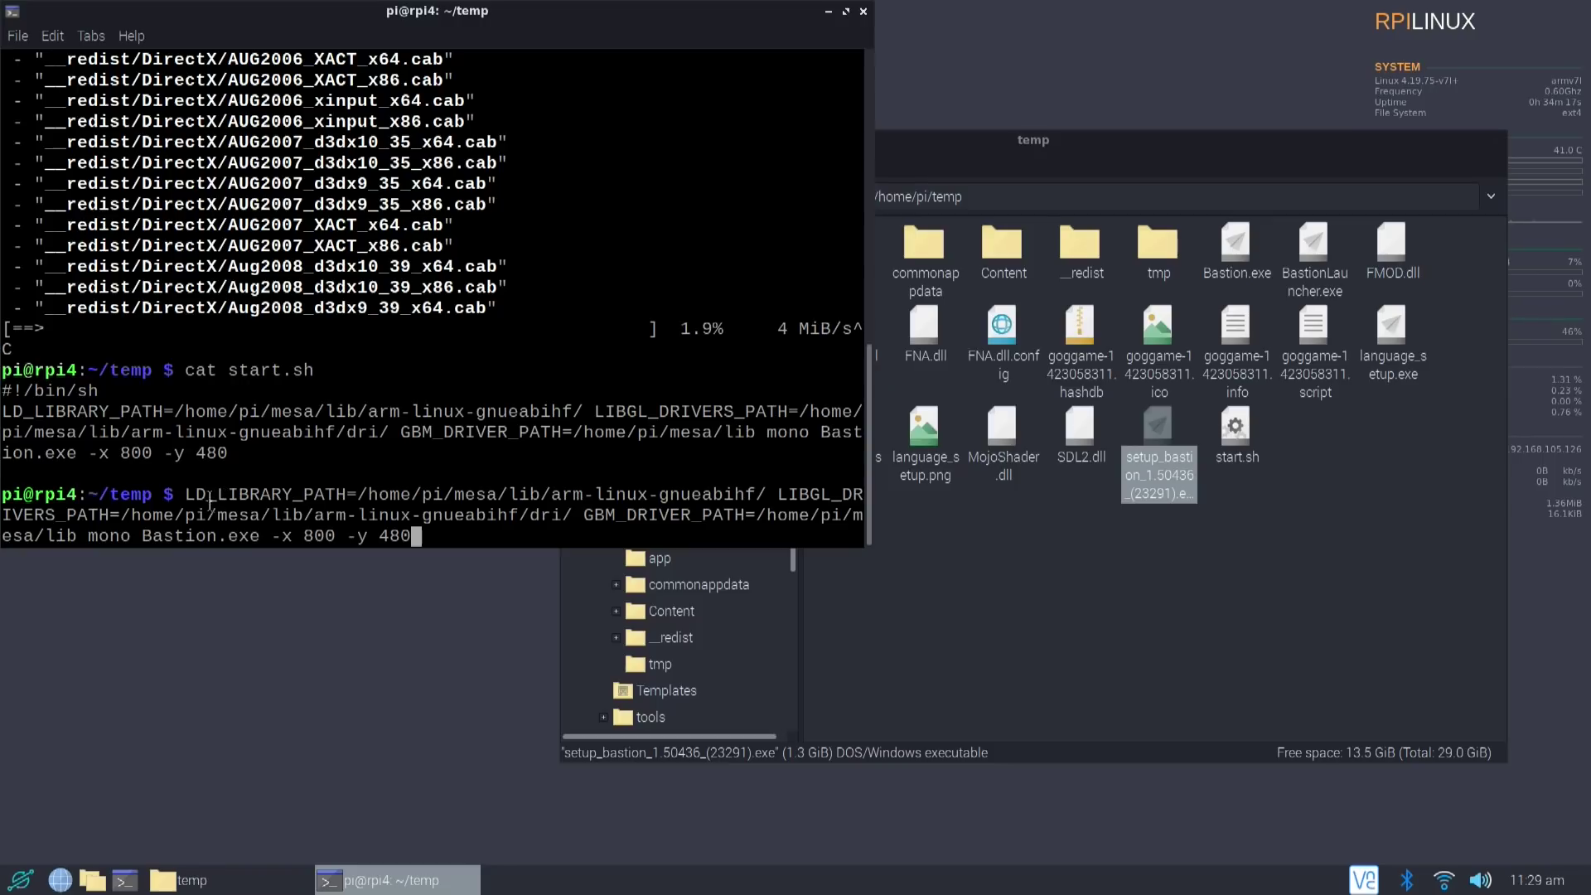
{"action": "left_click_drag", "start_coordinate": [183, 494], "coordinate": [76, 535]}
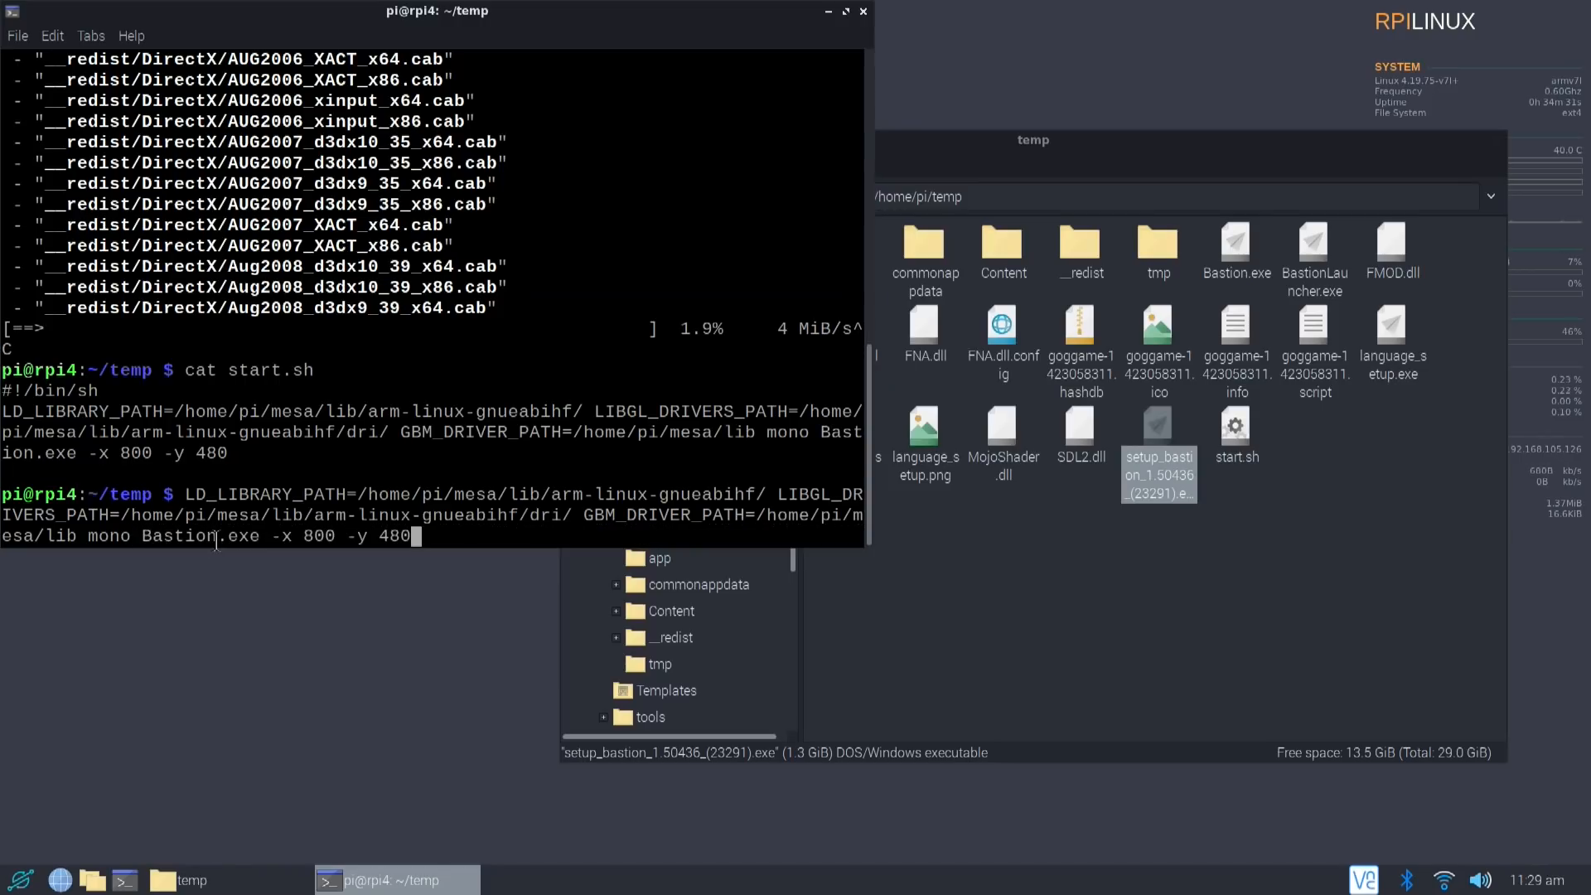
{"action": "double_click", "coordinate": [166, 537]}
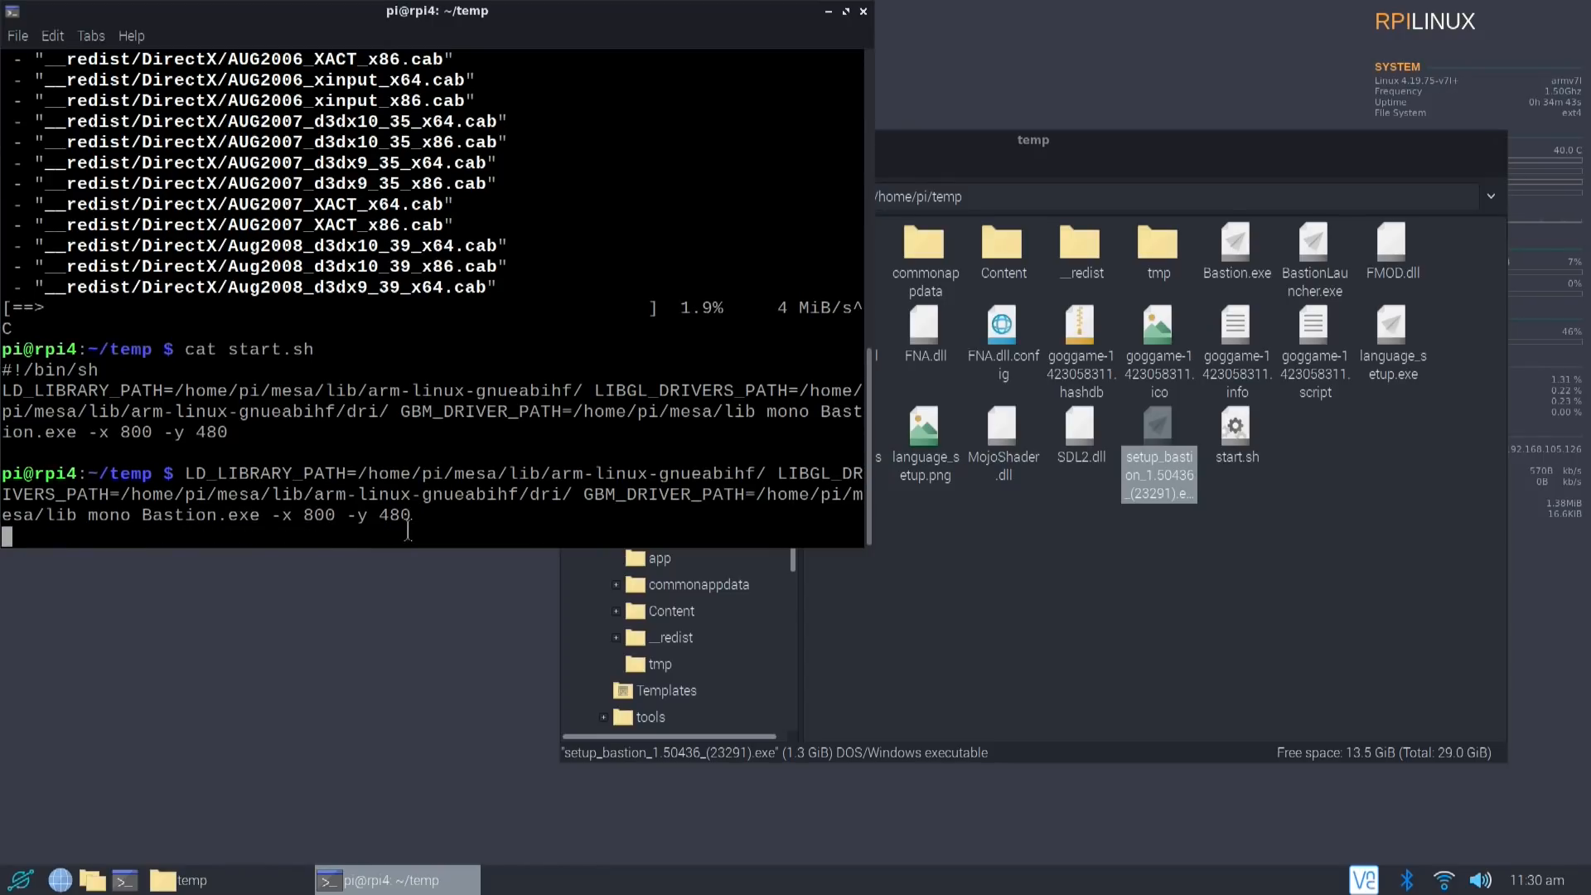
{"action": "key", "text": "Return"}
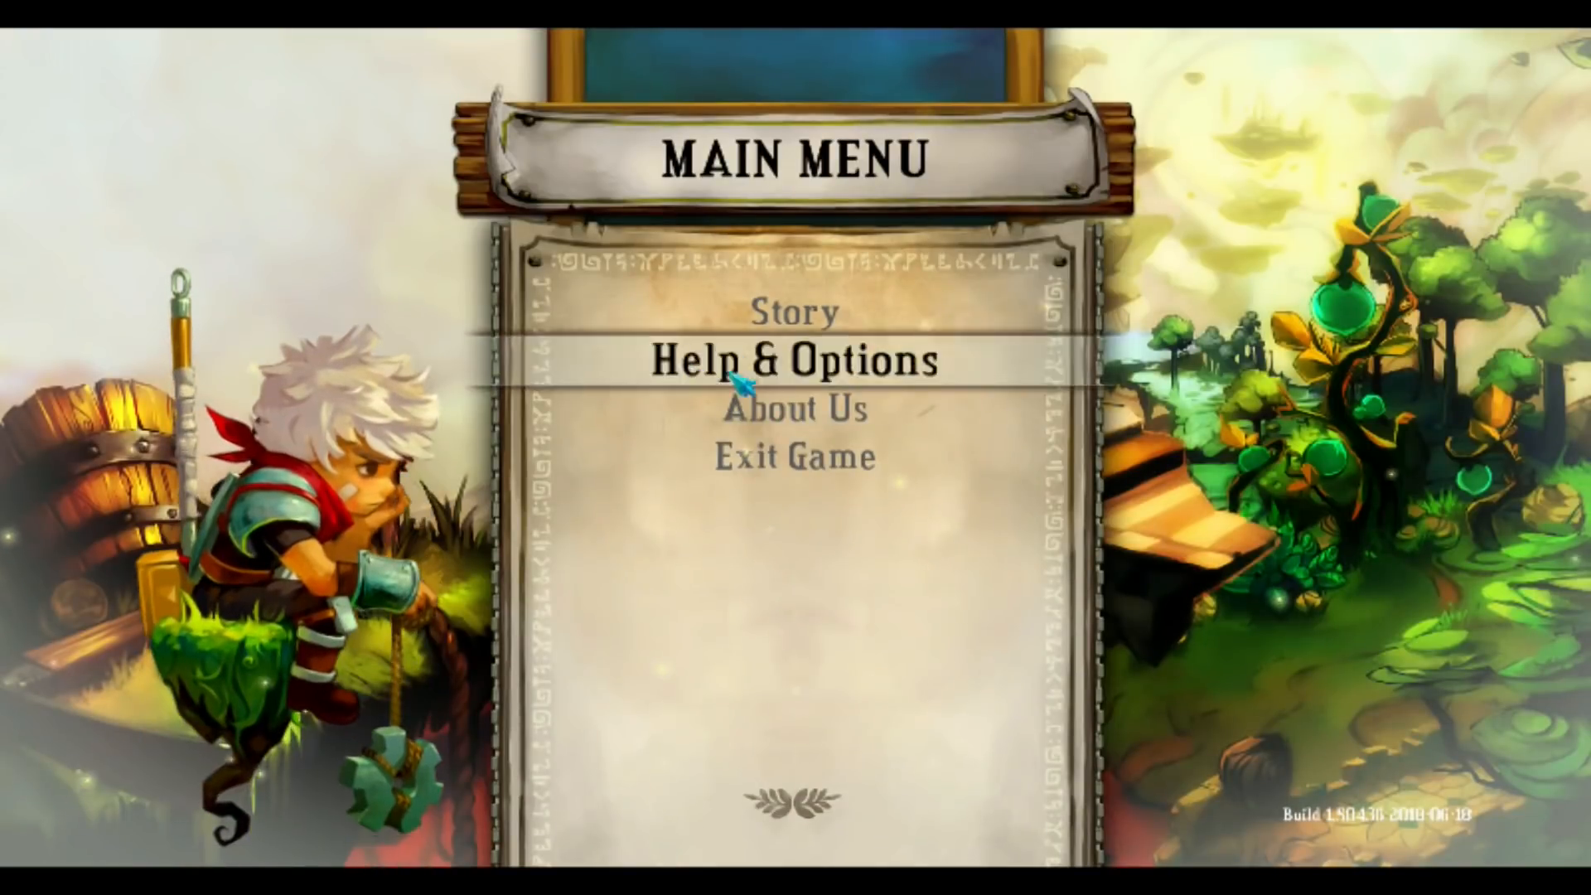
Start Story mode and confirm the new game over the existing save.
{"action": "left_click", "coordinate": [799, 313]}
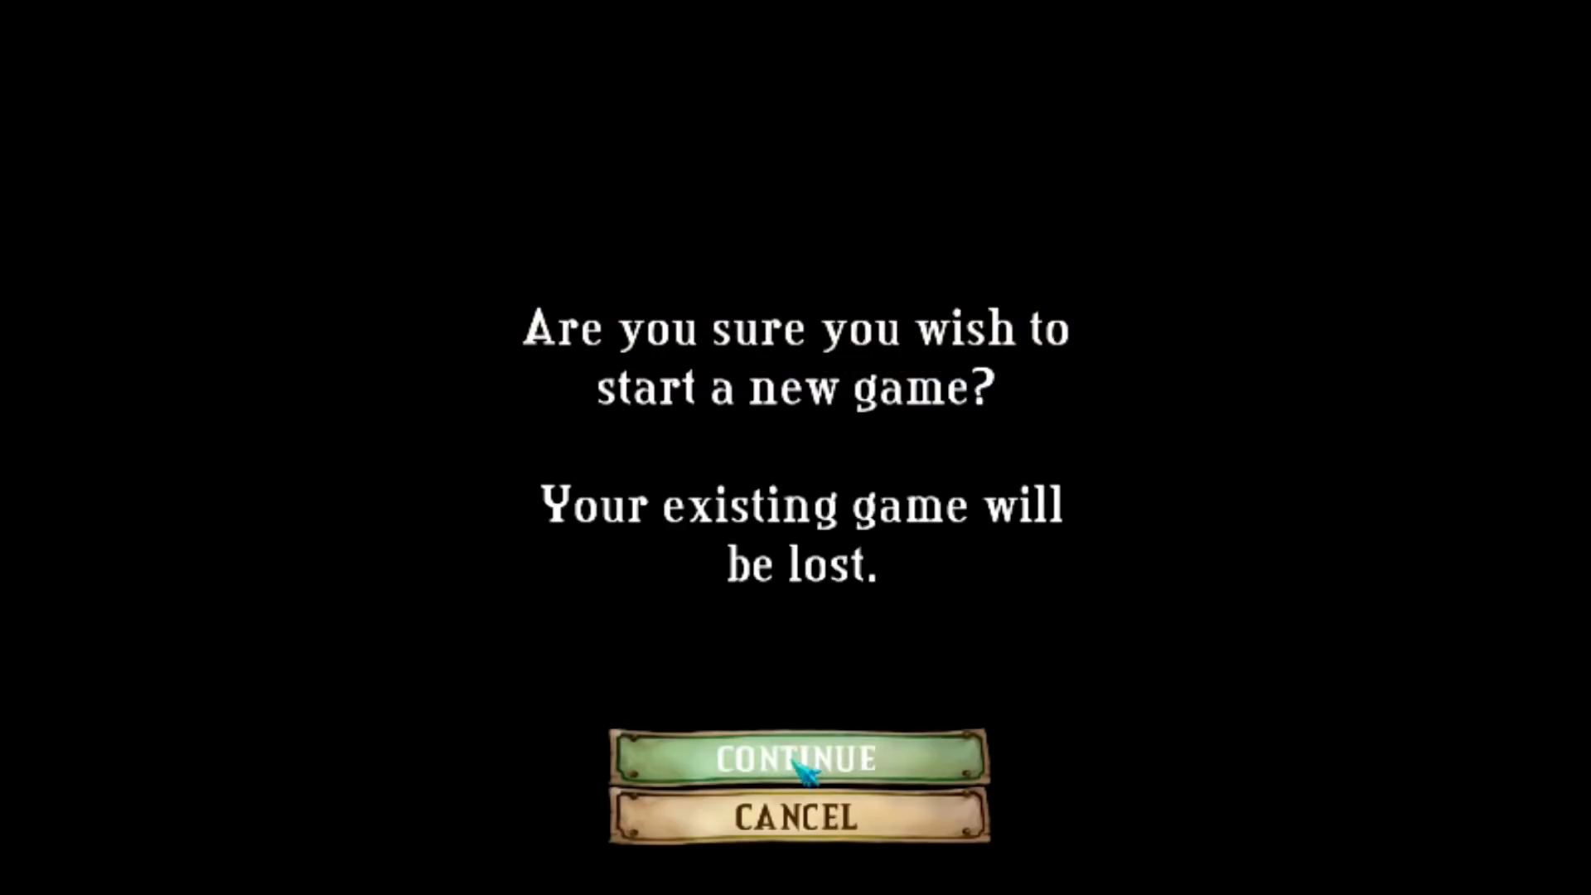
{"action": "left_click", "coordinate": [794, 759]}
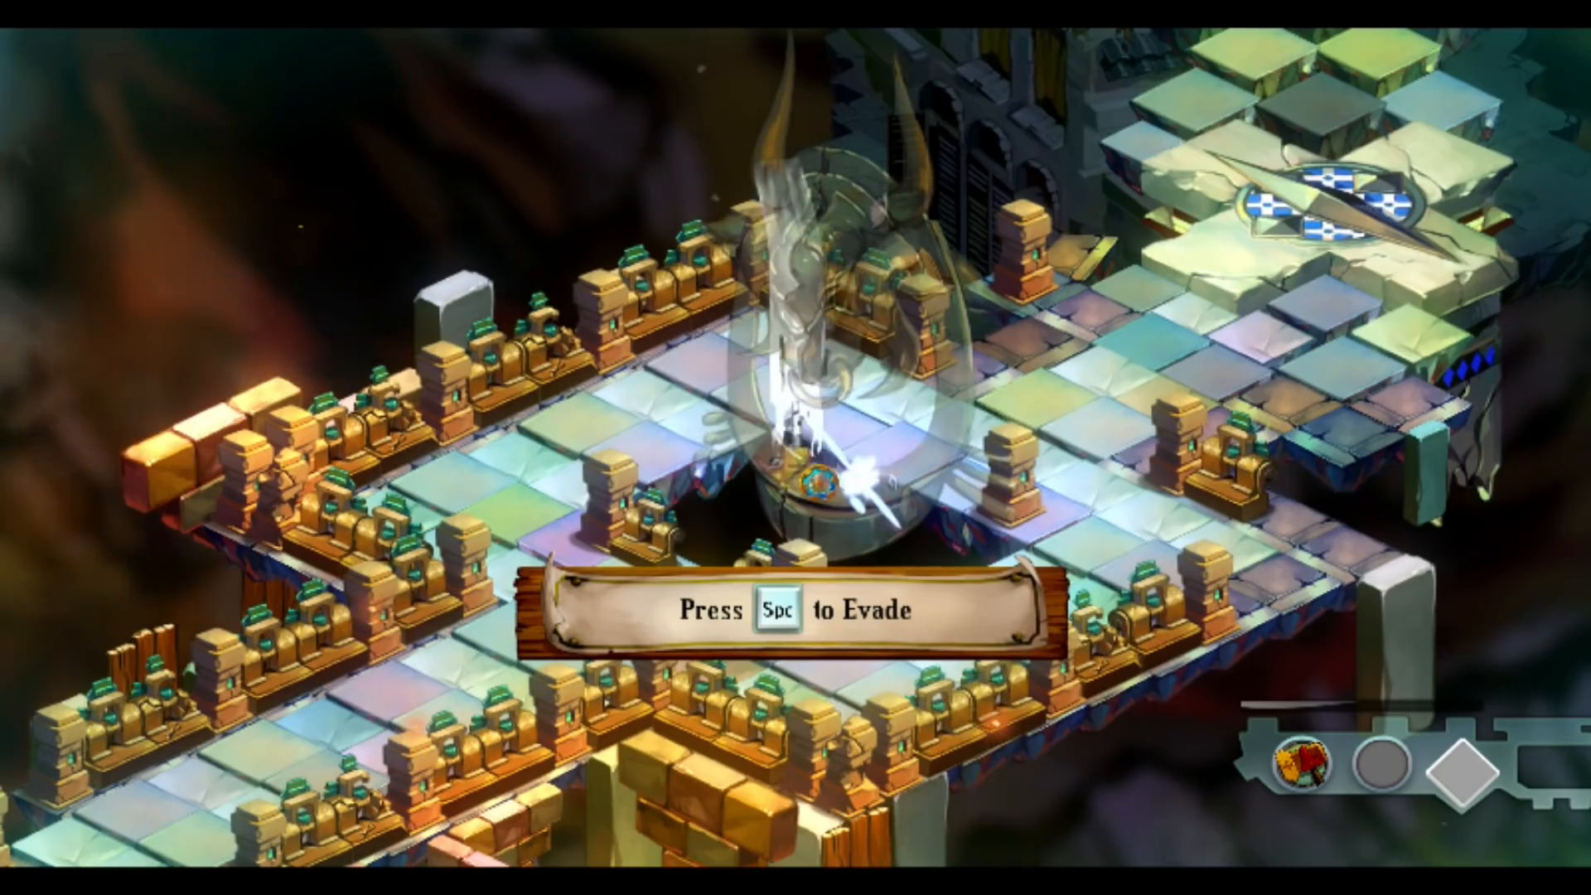
Evade with Space, use the Fountain with E and heal with F to refill the health bar.
{"action": "key", "text": "space"}
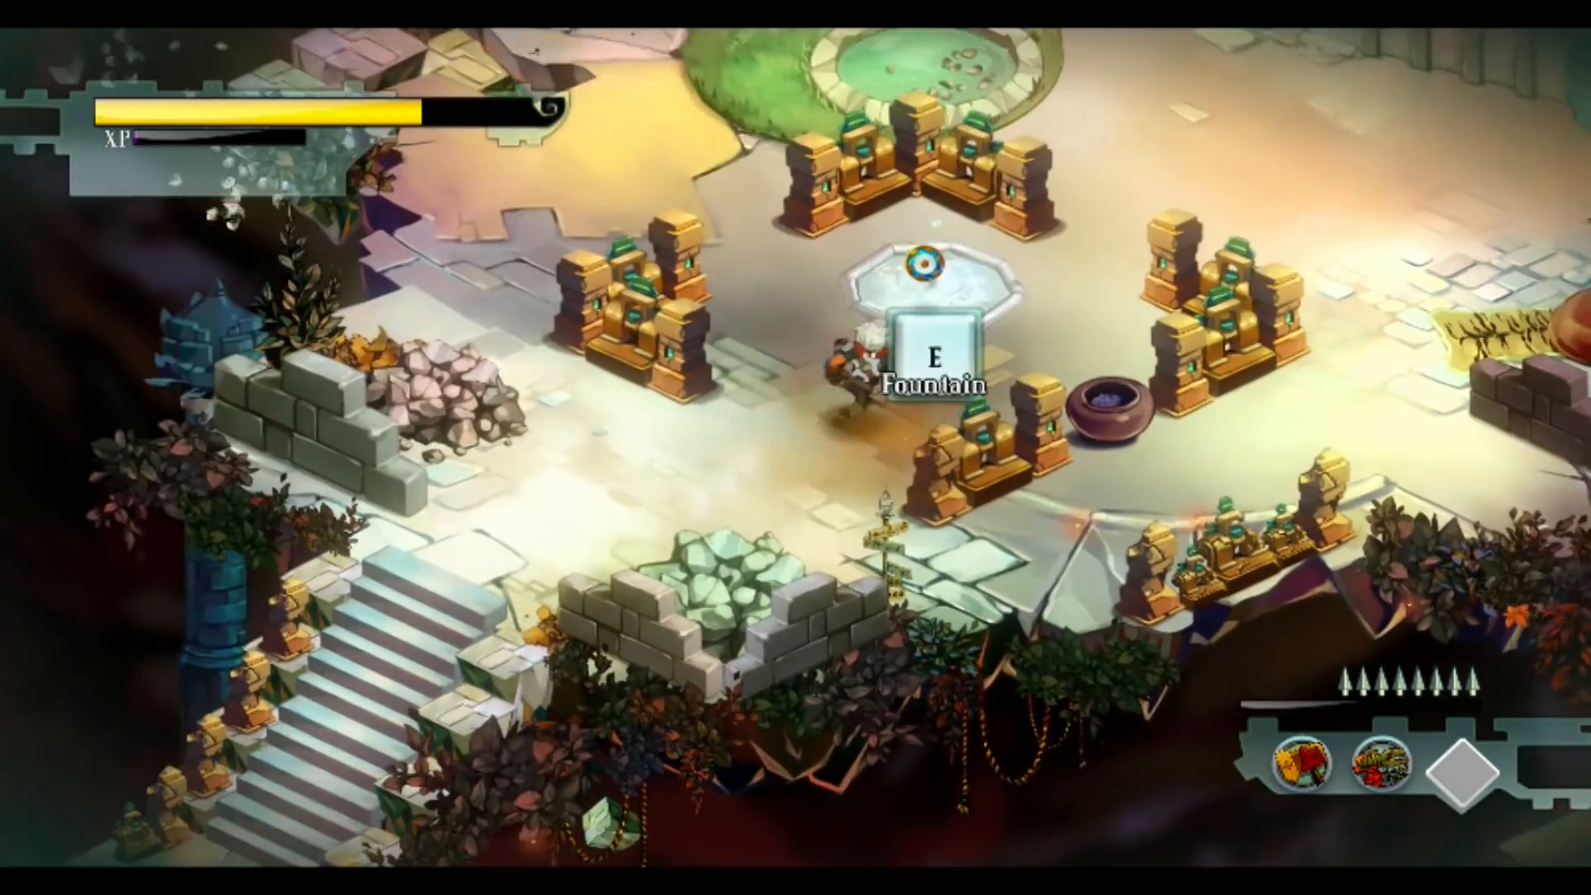
{"action": "key", "text": "e"}
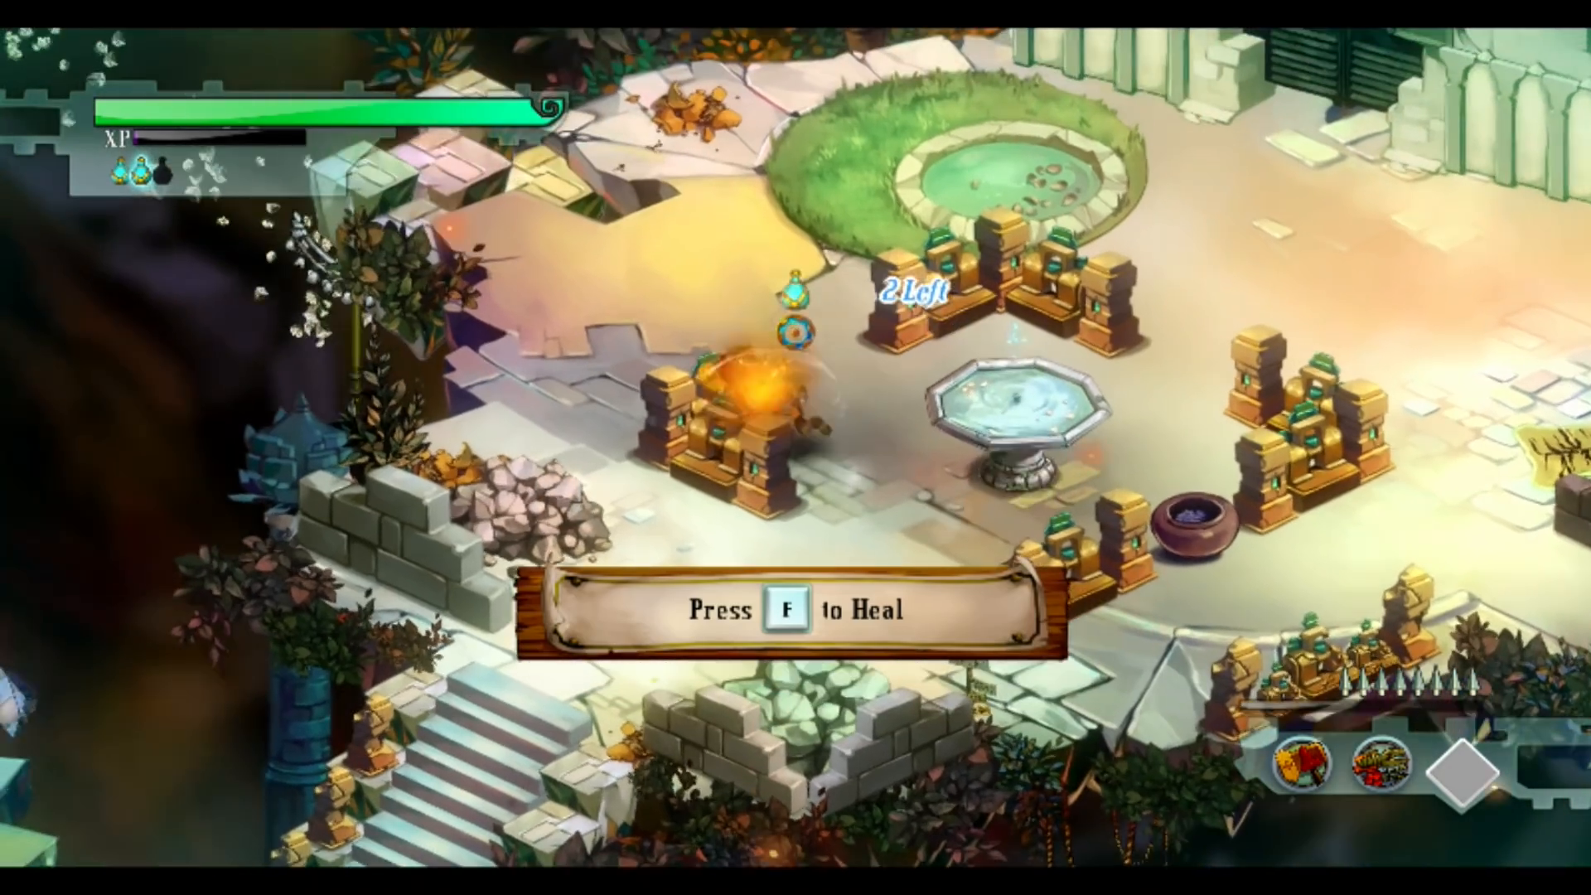
{"action": "key", "text": "f"}
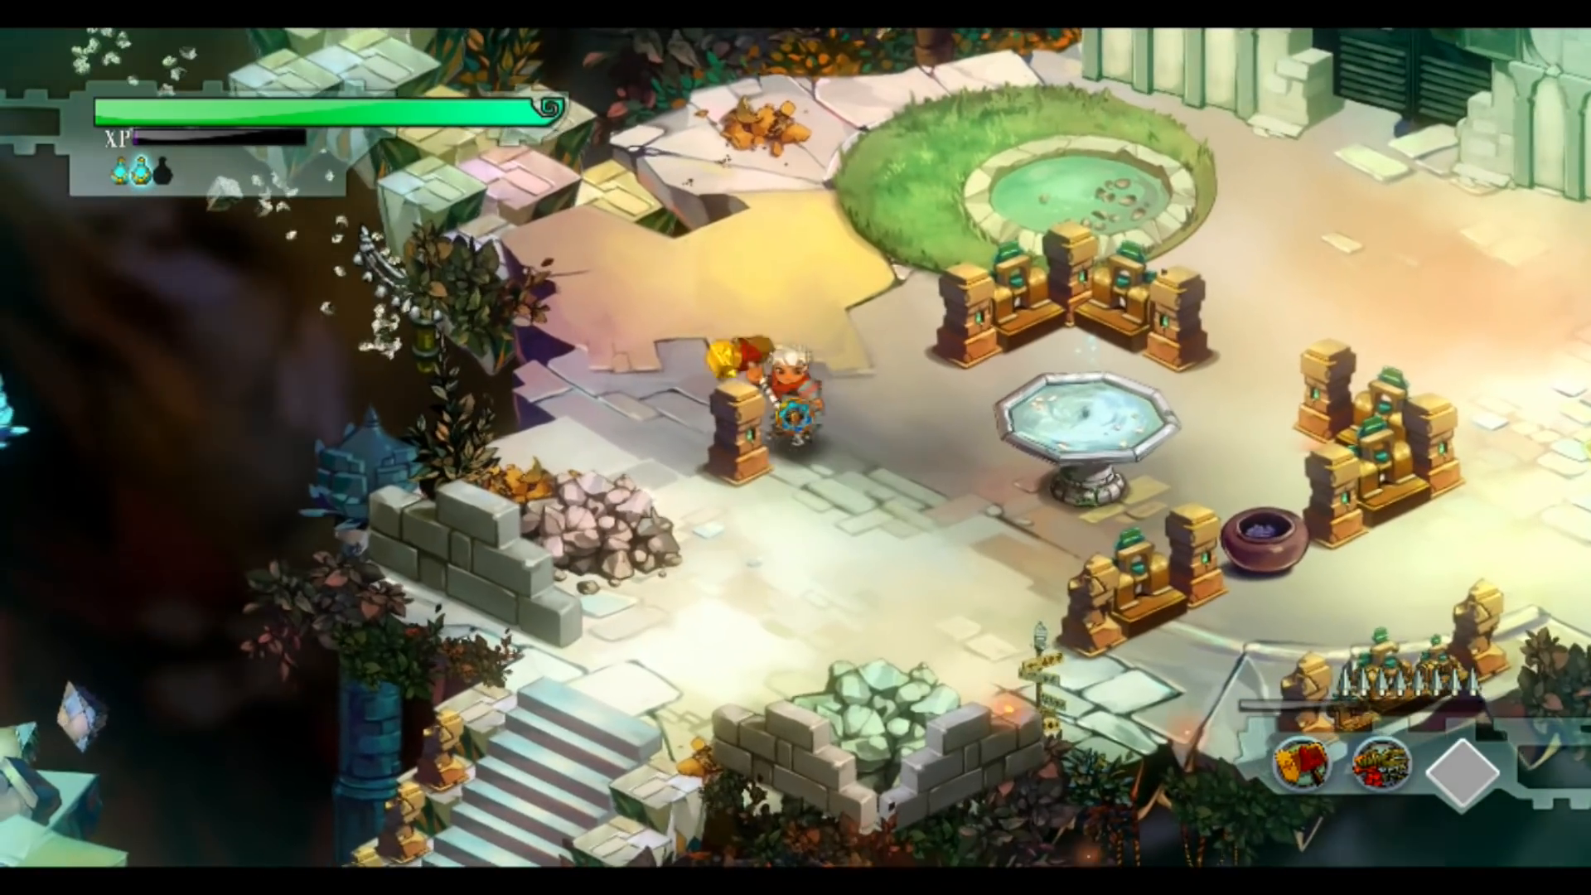